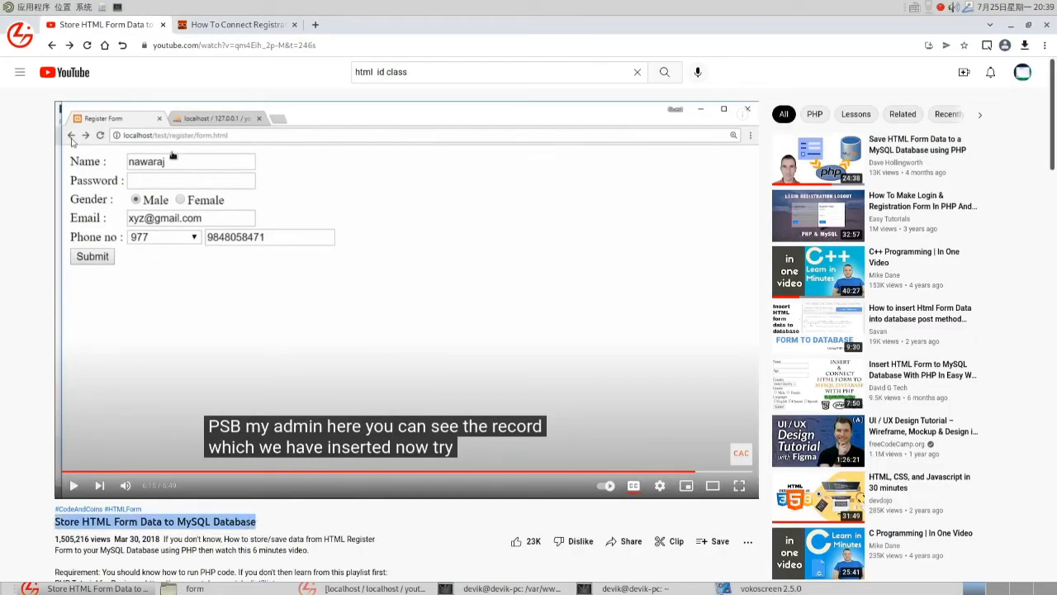
# - Read through the CodeAndCourse tutorial's HTML form and insert.php code sections
pyautogui.scroll(-3)
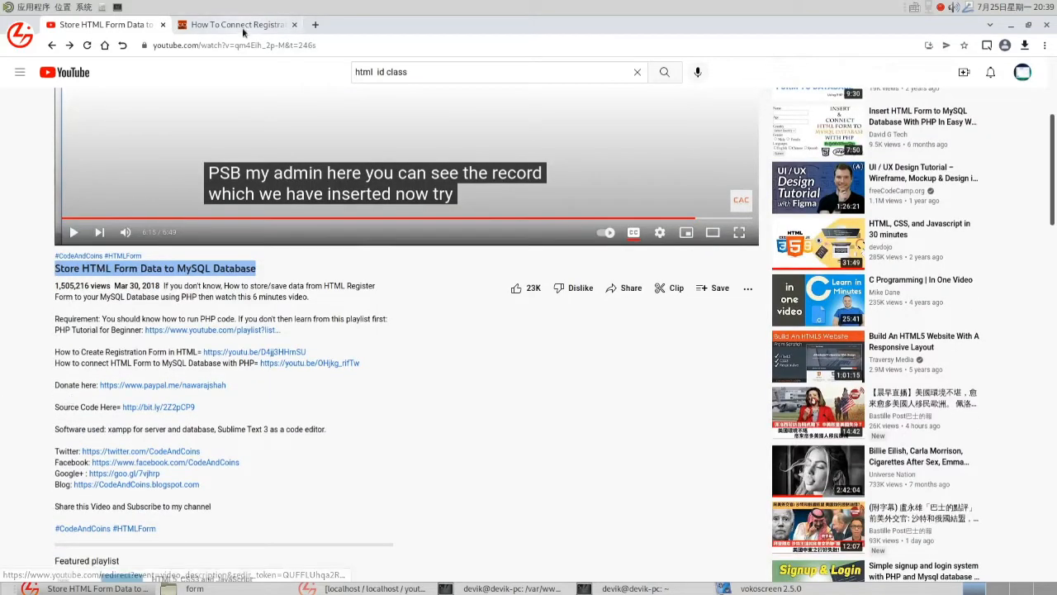
pyautogui.click(235, 25)
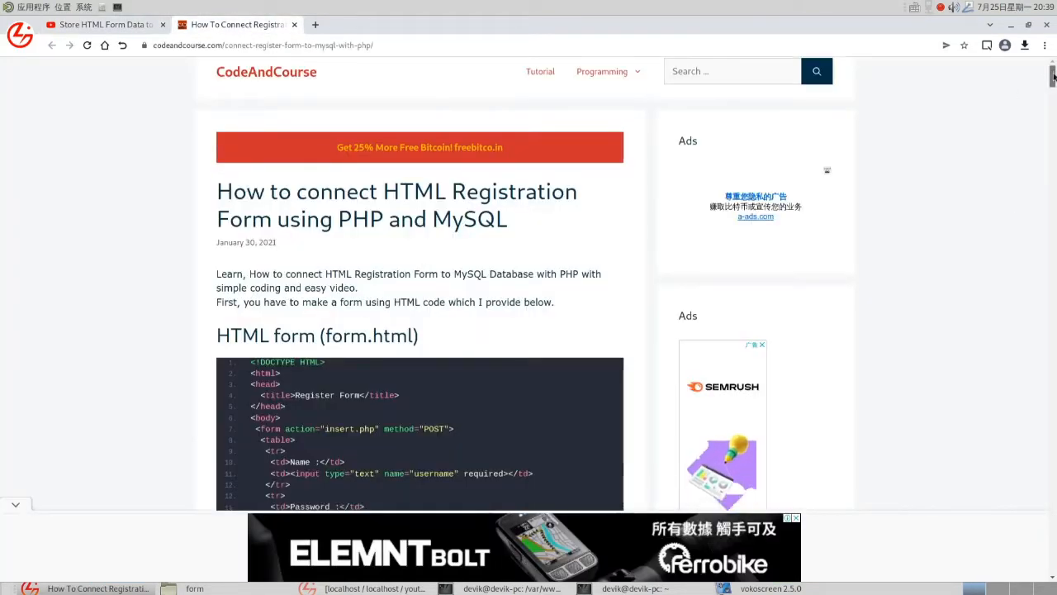
pyautogui.scroll(-3)
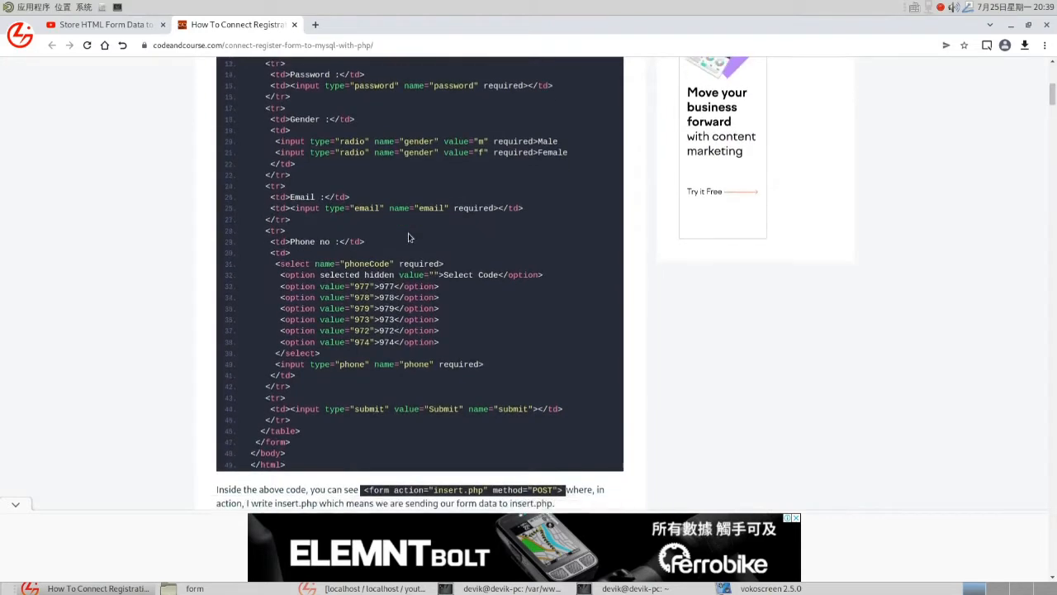
pyautogui.scroll(-3)
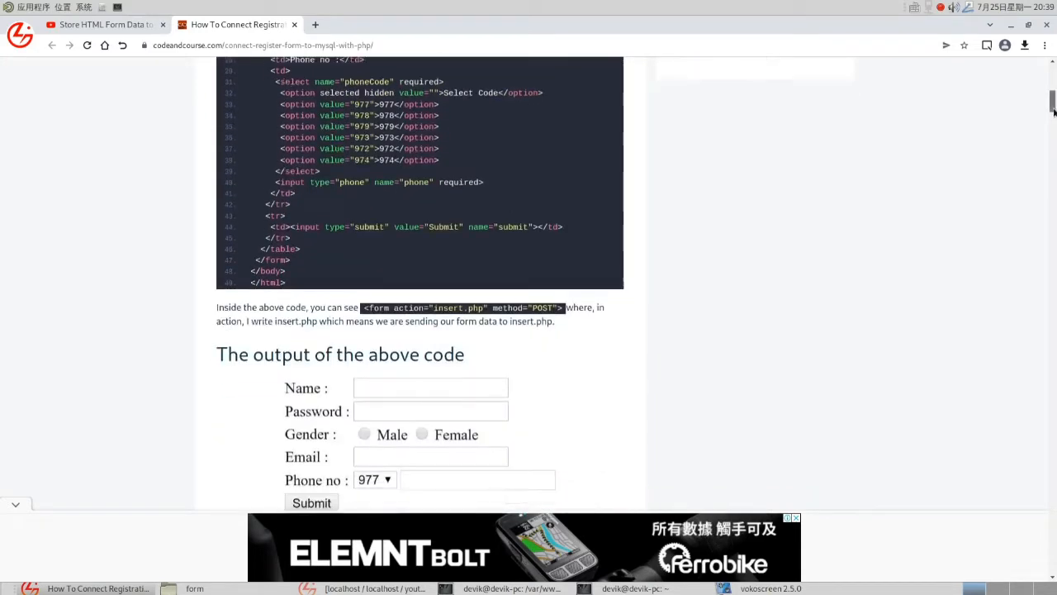
pyautogui.scroll(-3)
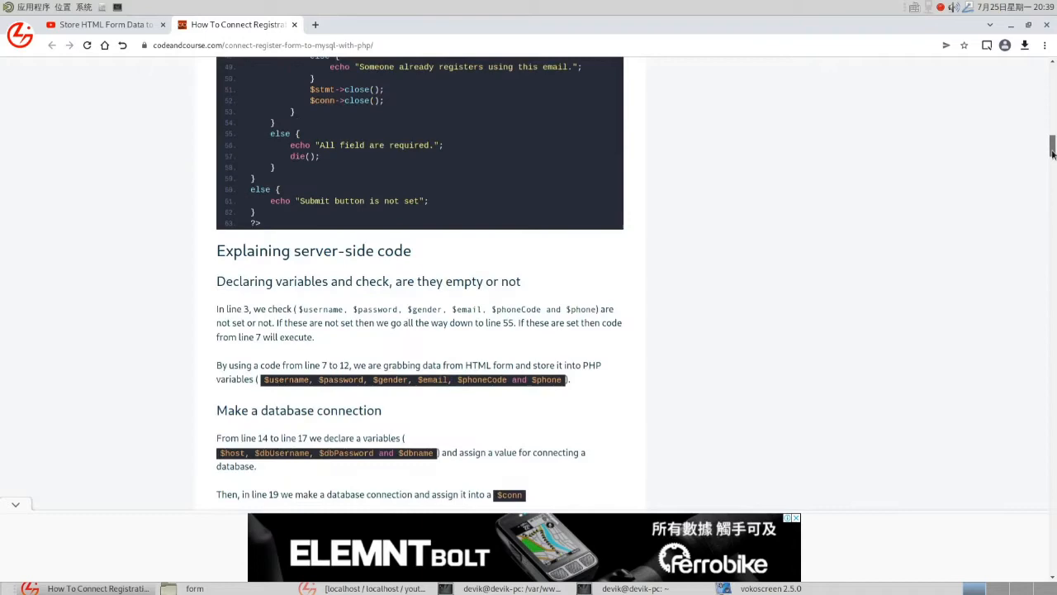
pyautogui.scroll(3)
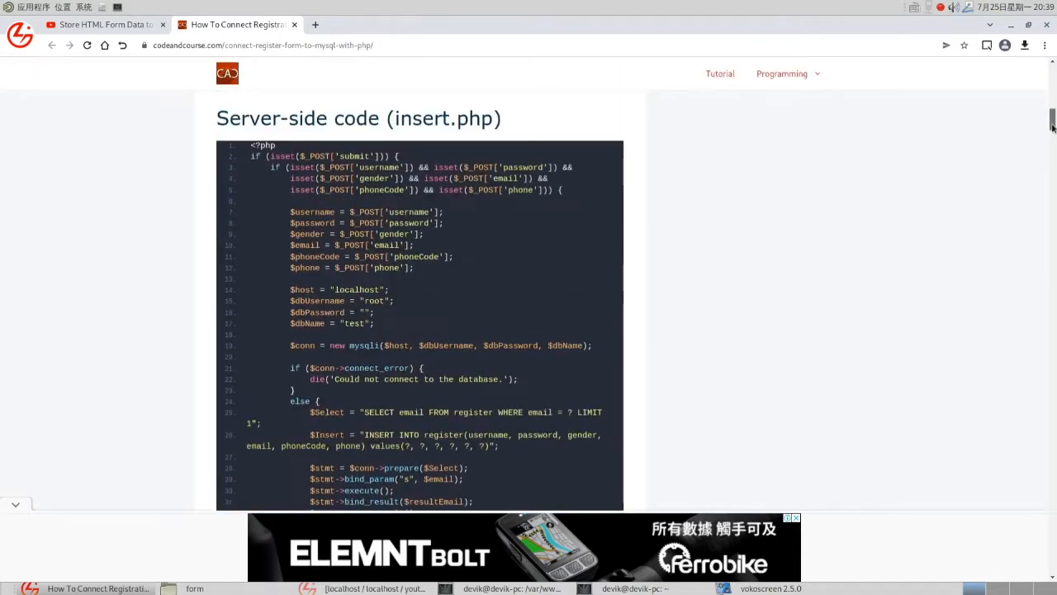
pyautogui.scroll(-3)
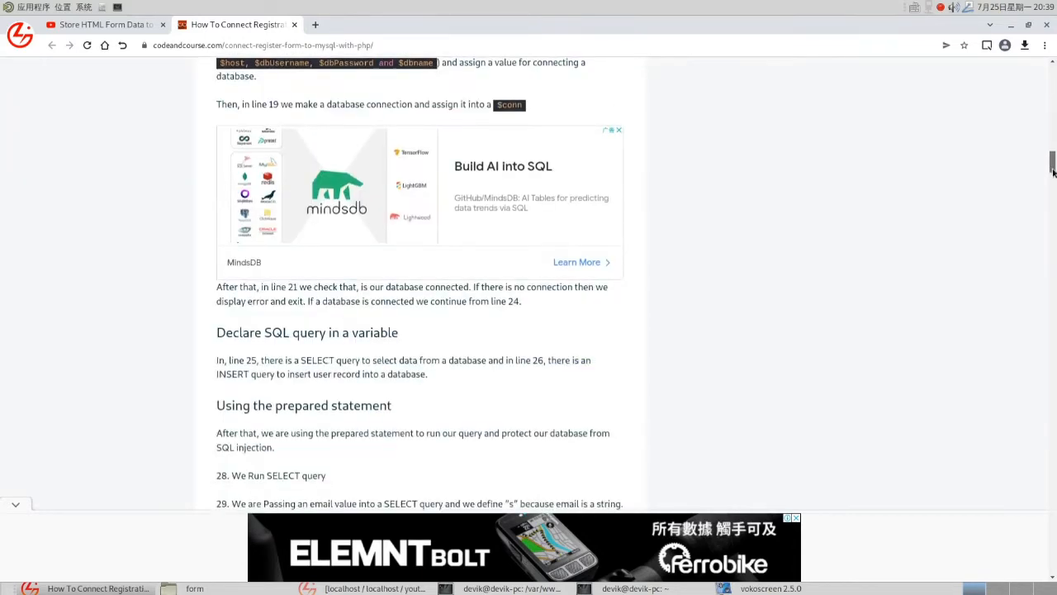
pyautogui.scroll(-3)
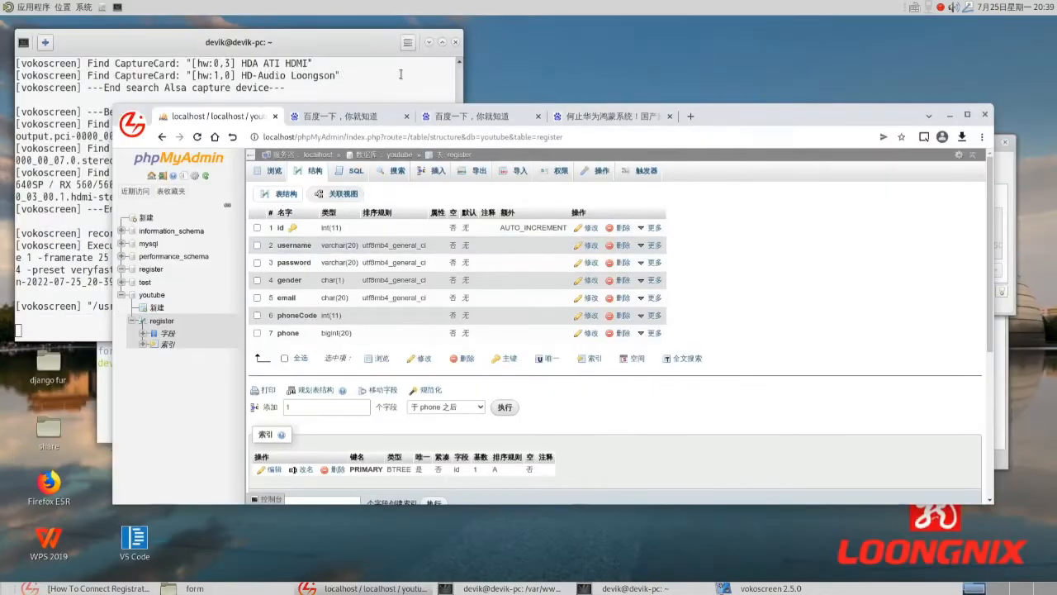
# - List /var/www/html in Terminal to confirm the form folder, then bring up the web browser
pyautogui.click(338, 115)
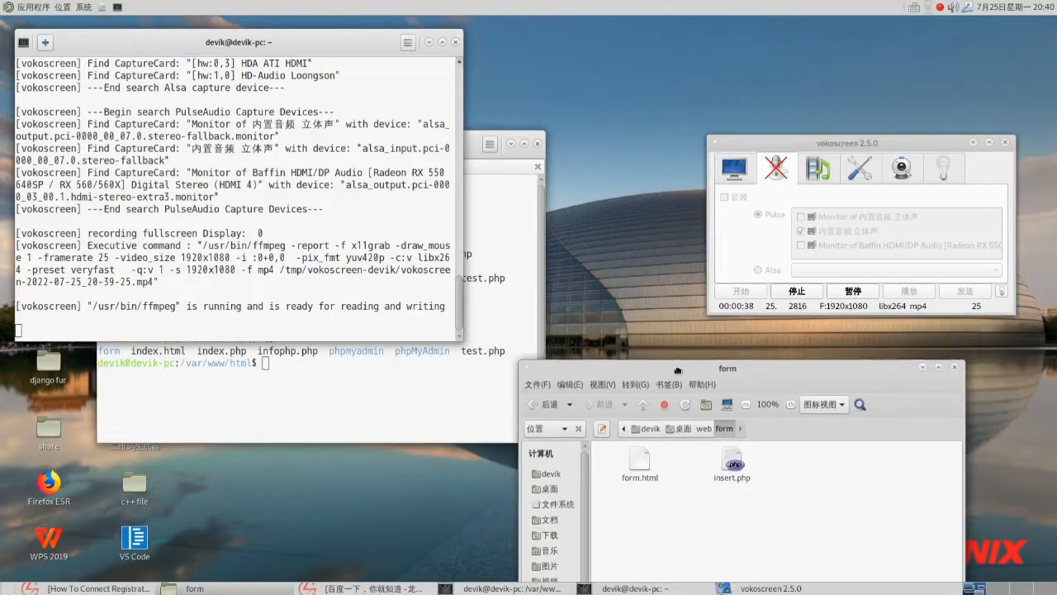
pyautogui.moveTo(727, 367); pyautogui.dragTo(768, 180)
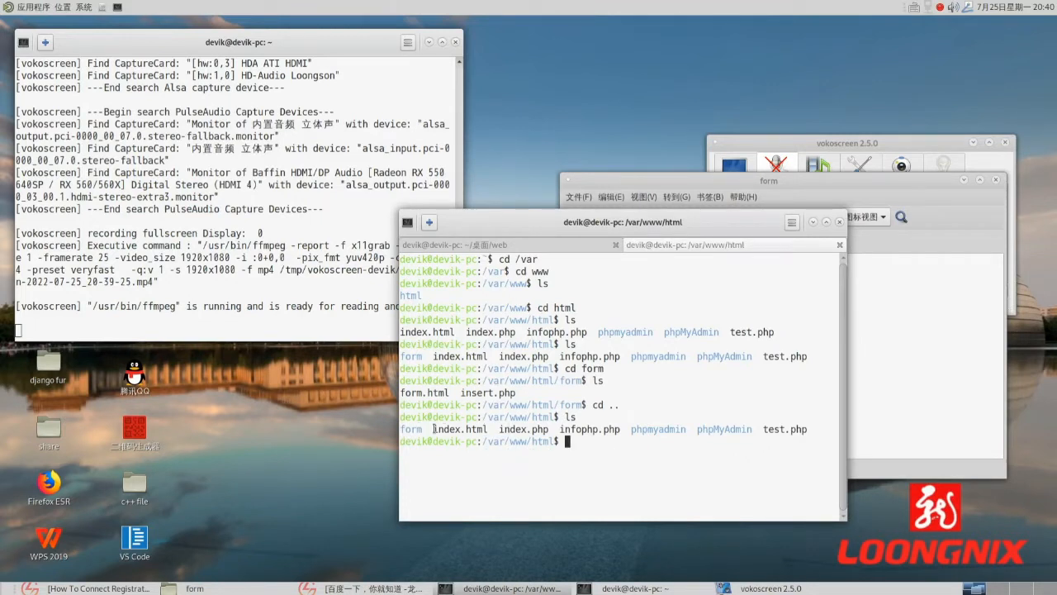
pyautogui.moveTo(645, 439)
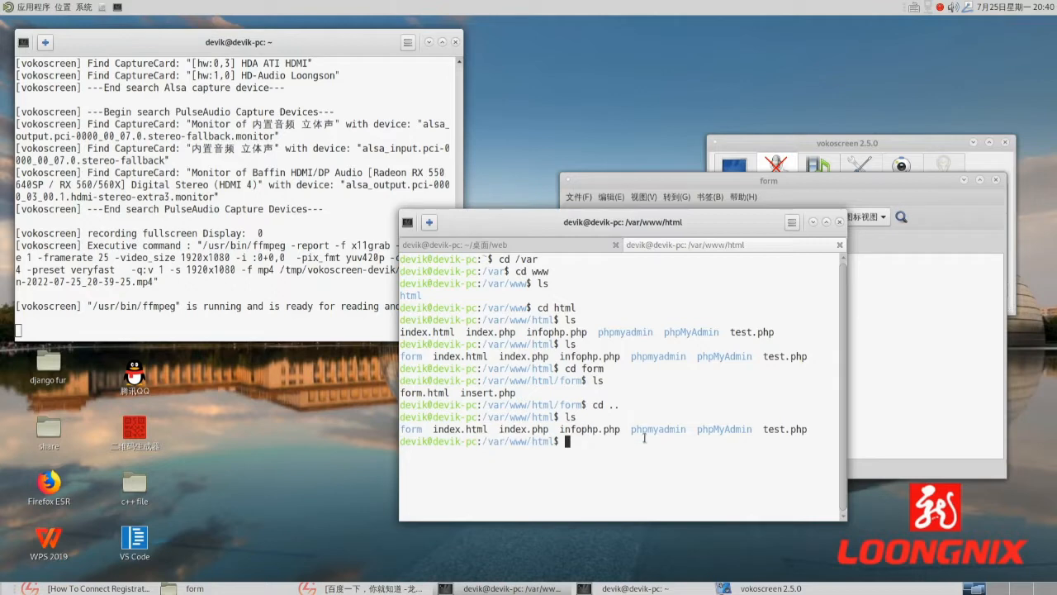
pyautogui.doubleClick(723, 429)
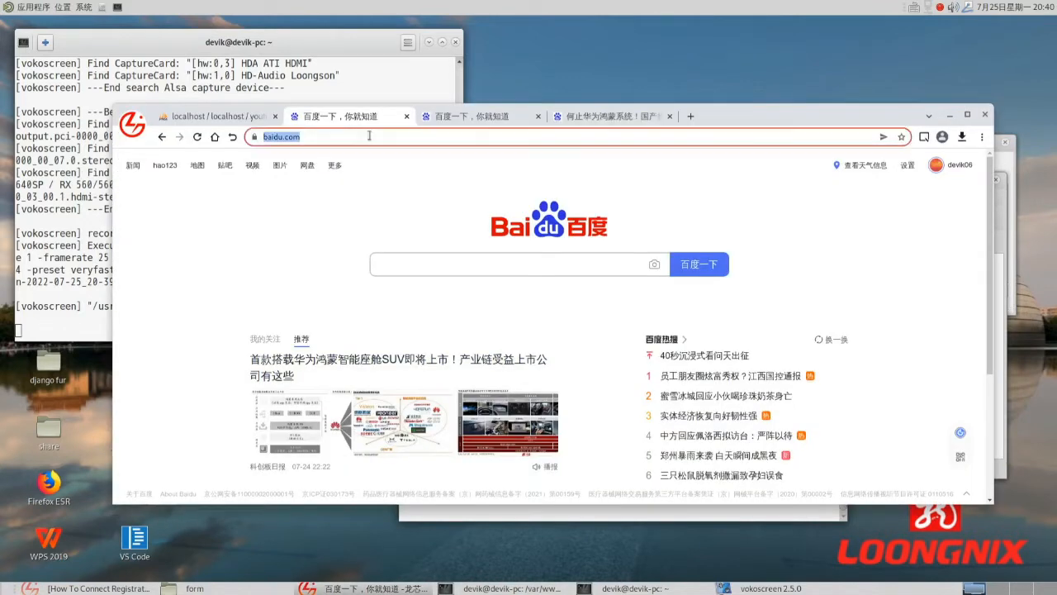
# - Load localhost to see the Apache2 Debian default page and its /var/www document root
pyautogui.write('localhost')
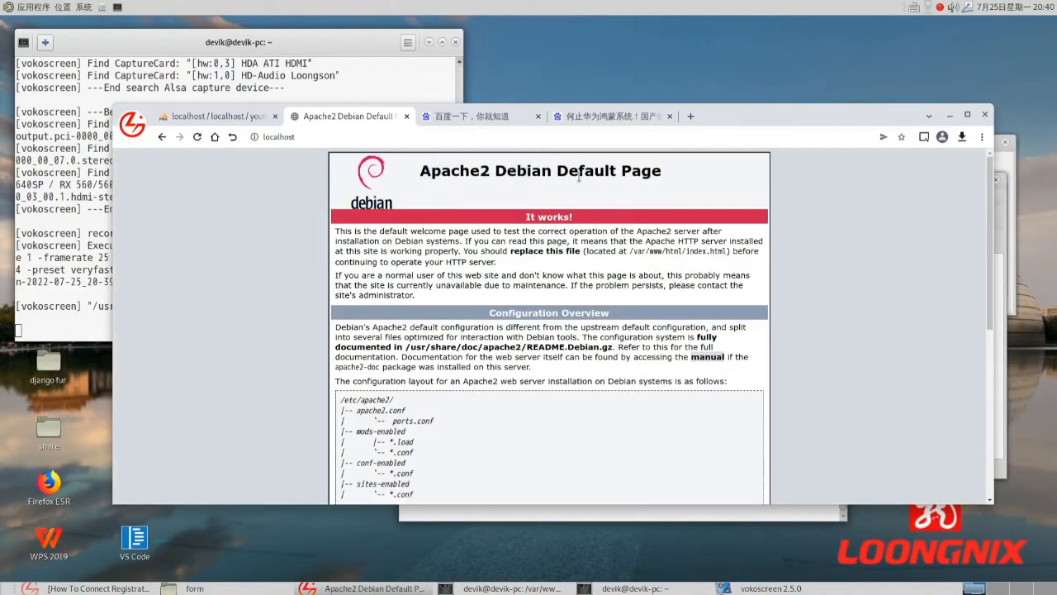
pyautogui.scroll(-3)
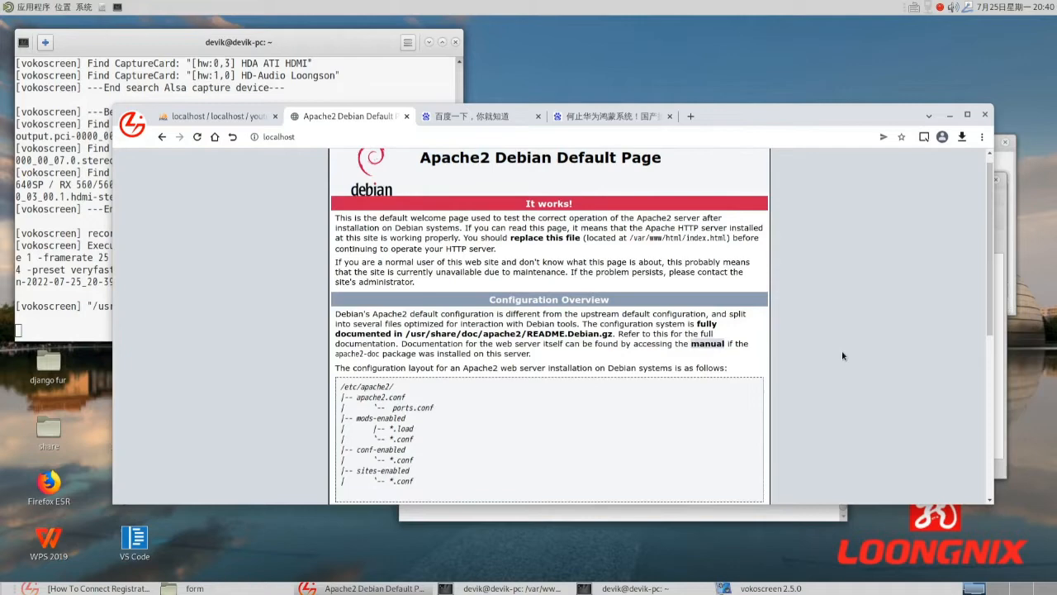
pyautogui.scroll(-3)
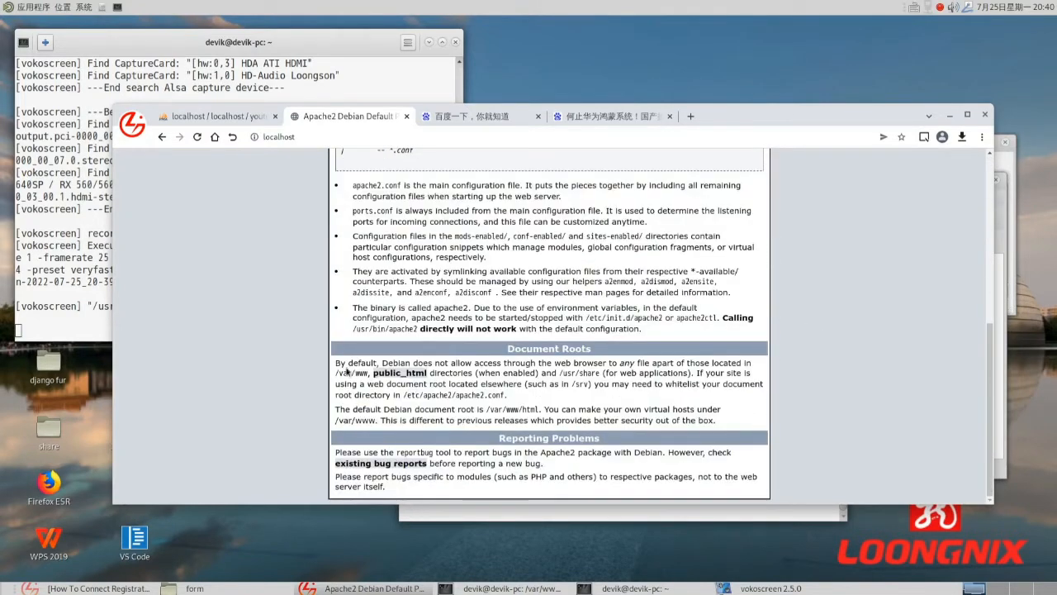
pyautogui.doubleClick(350, 374)
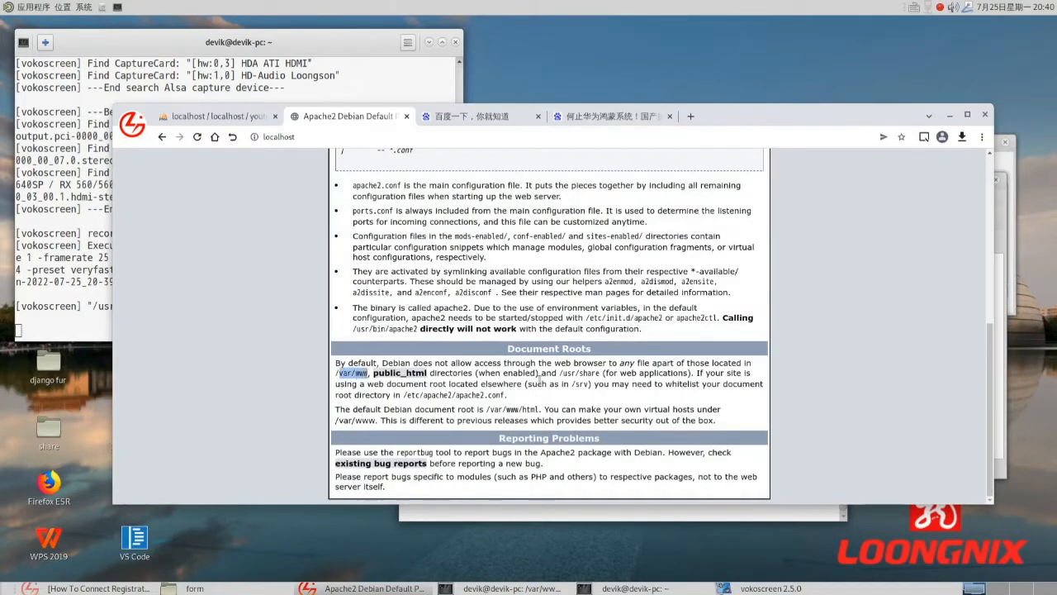
# - Navigate from the default page toward phpMyAdmin's main page listing the databases
pyautogui.click(289, 136)
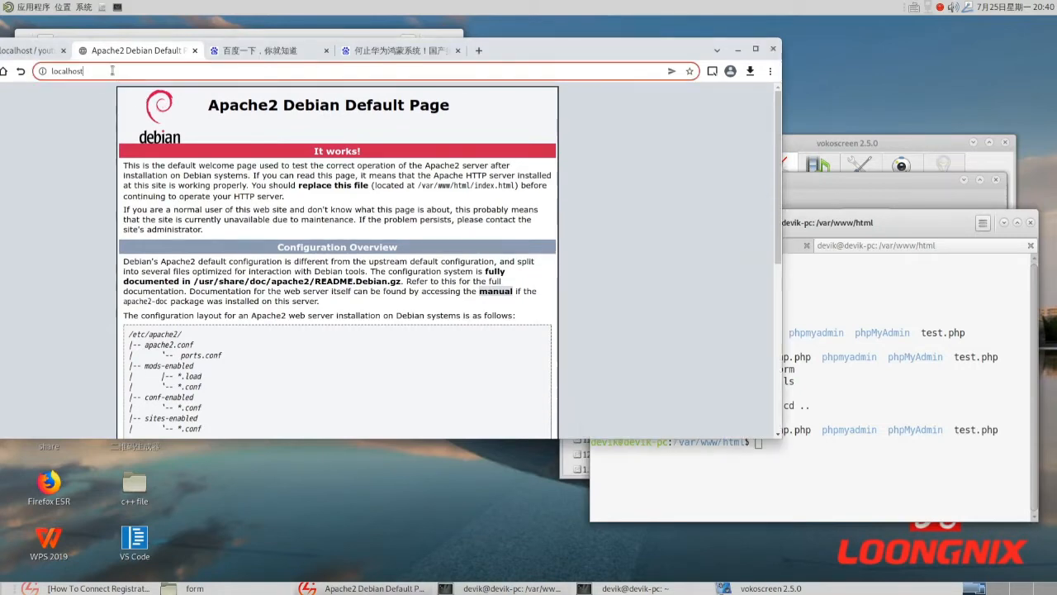
pyautogui.write('/inde')
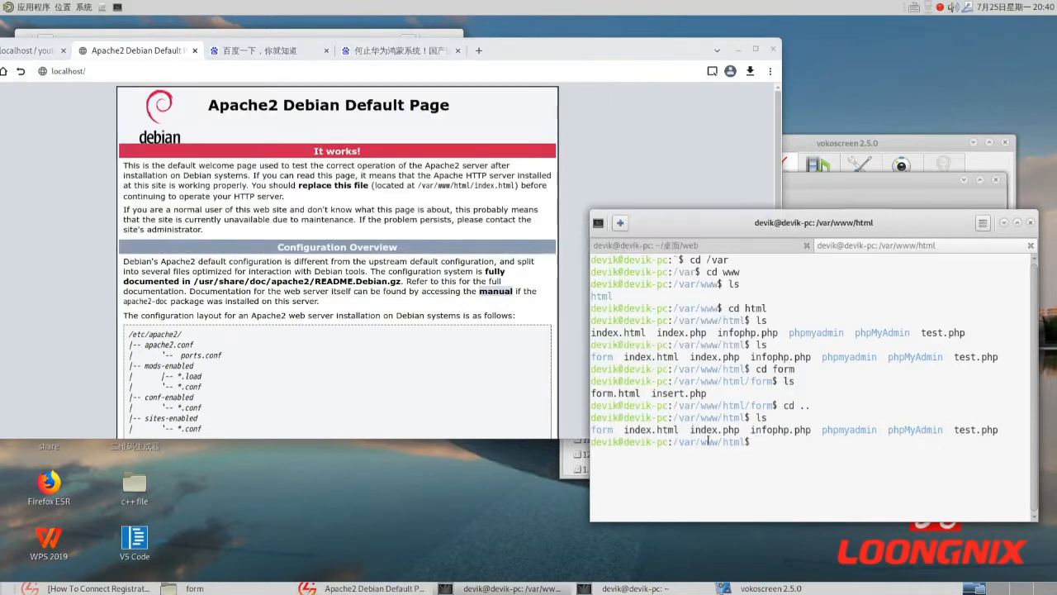
pyautogui.doubleClick(915, 429)
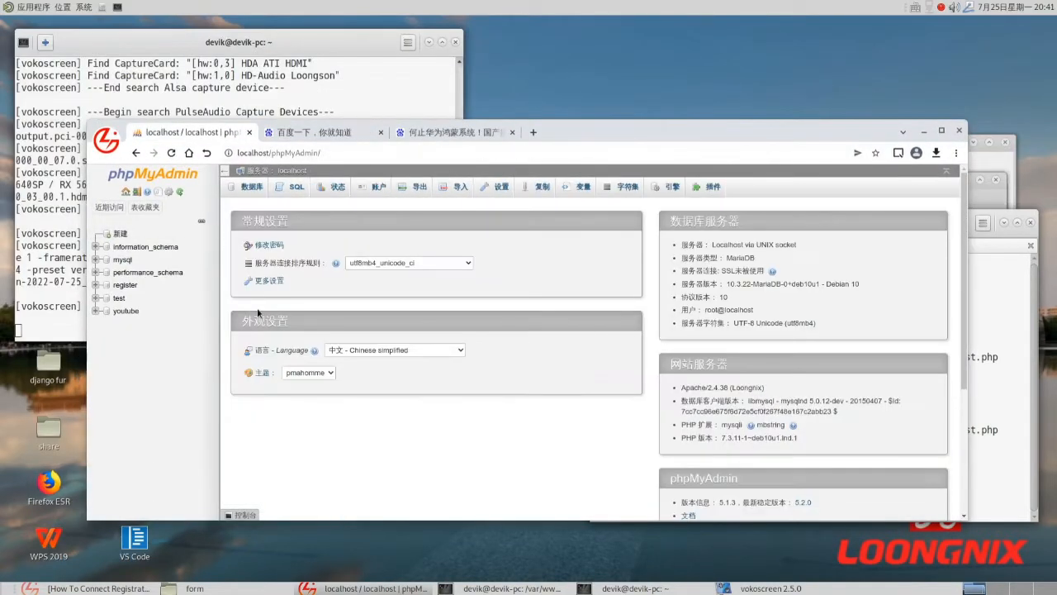
pyautogui.moveTo(653, 109)
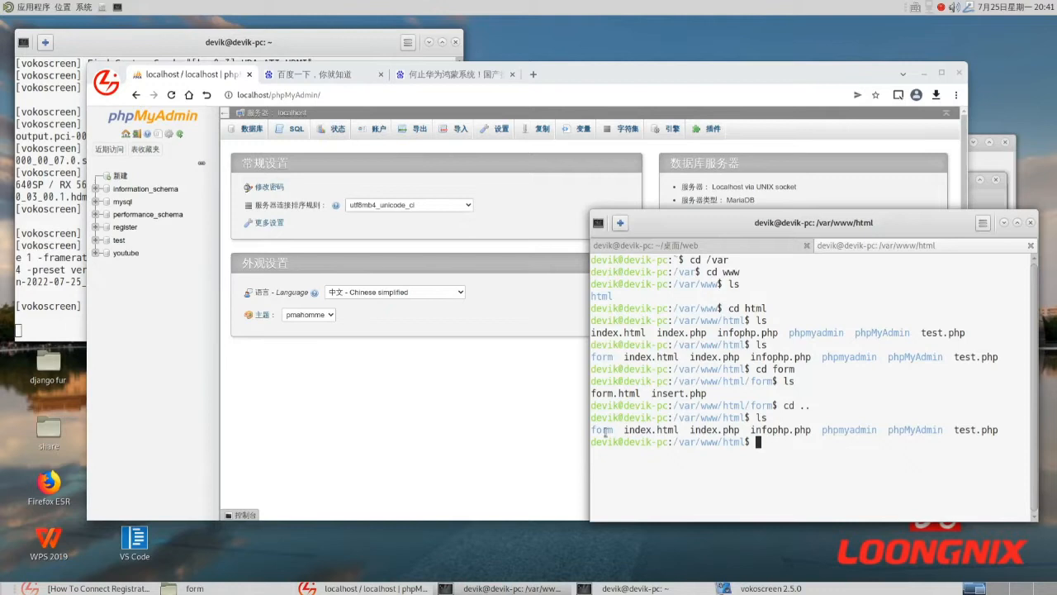
# - Enter text in the browser while the phpMyAdmin home page tab stays open
pyautogui.write('com')
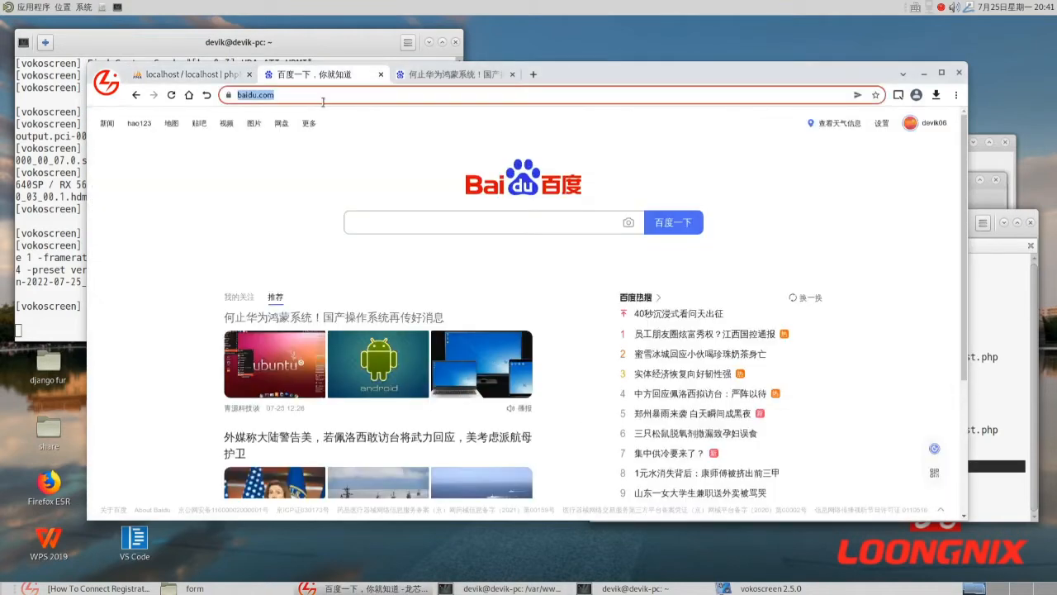
# - Visit localhost/form to show the Apache index listing form.html and insert.php
pyautogui.write('localhost/')
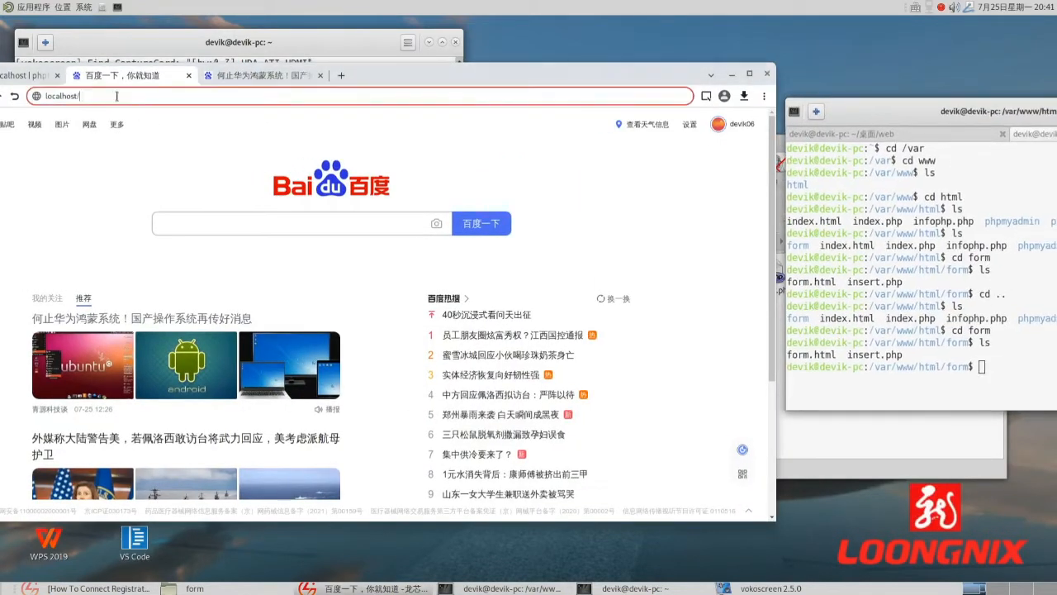
pyautogui.write('form/')
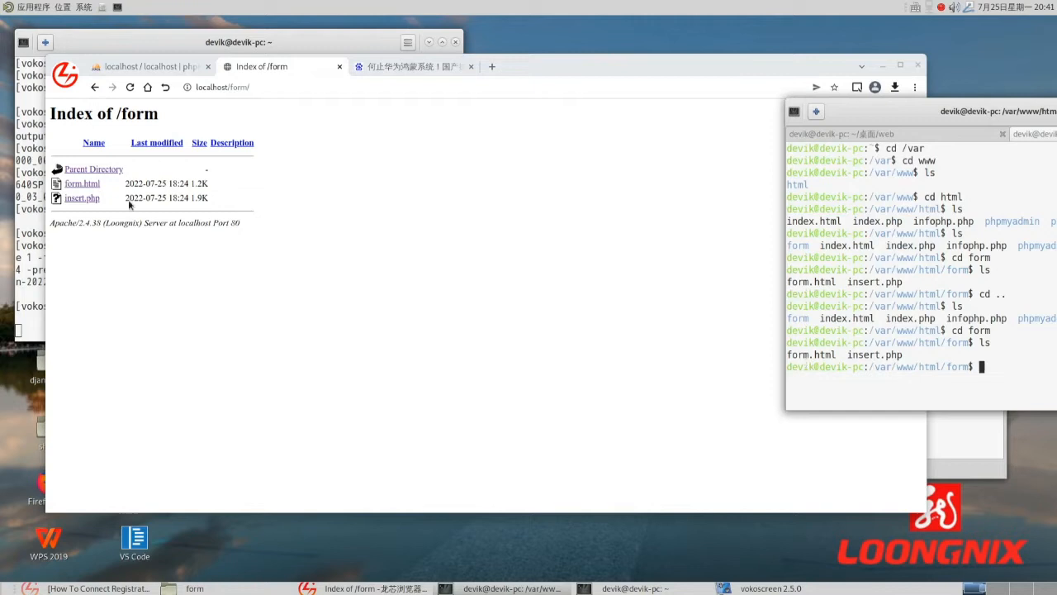
pyautogui.moveTo(82, 184)
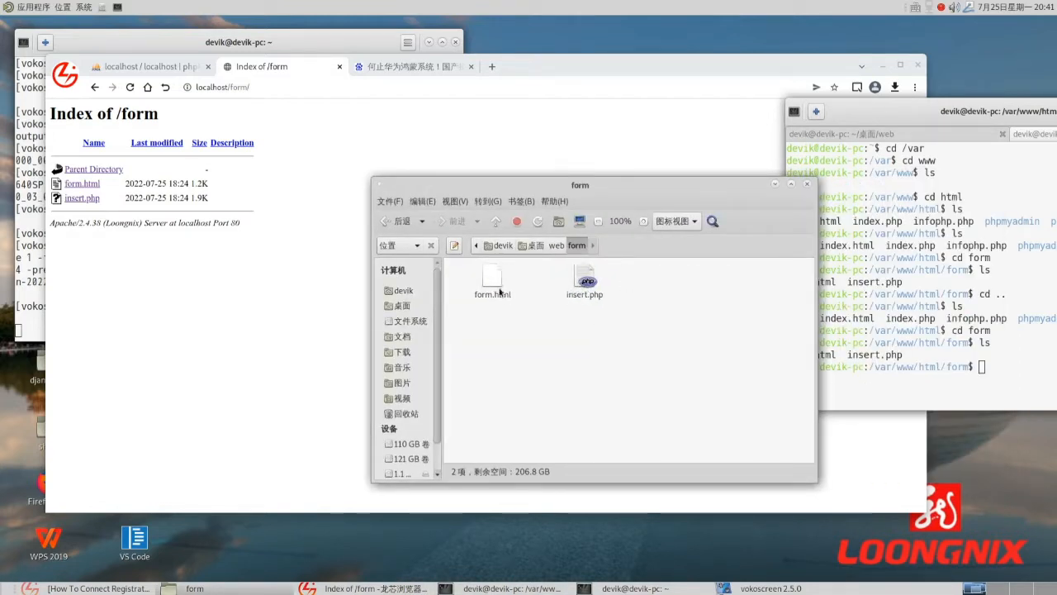
pyautogui.rightClick(492, 281)
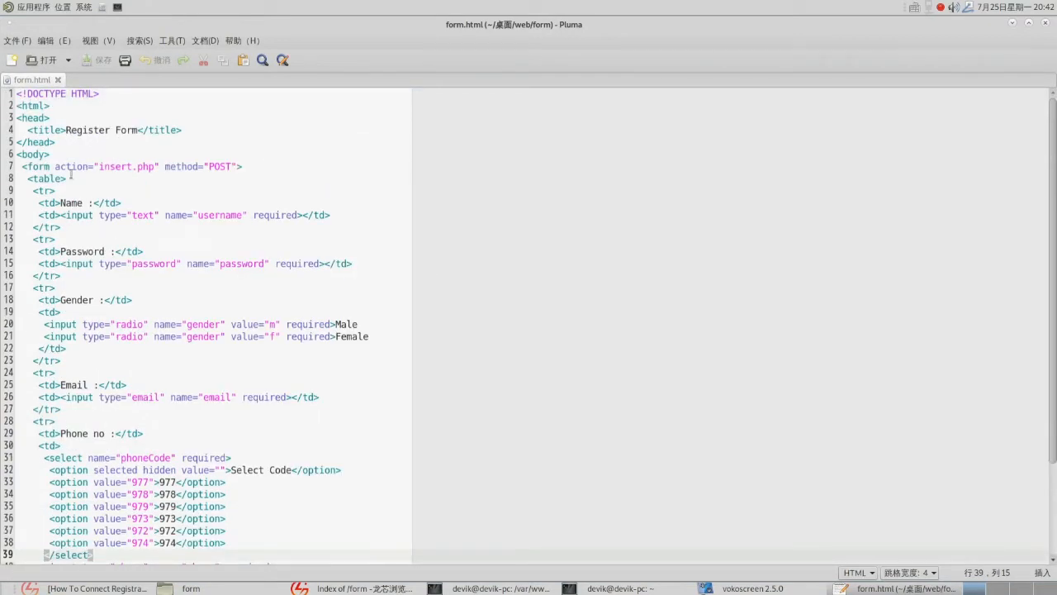
pyautogui.doubleClick(123, 165)
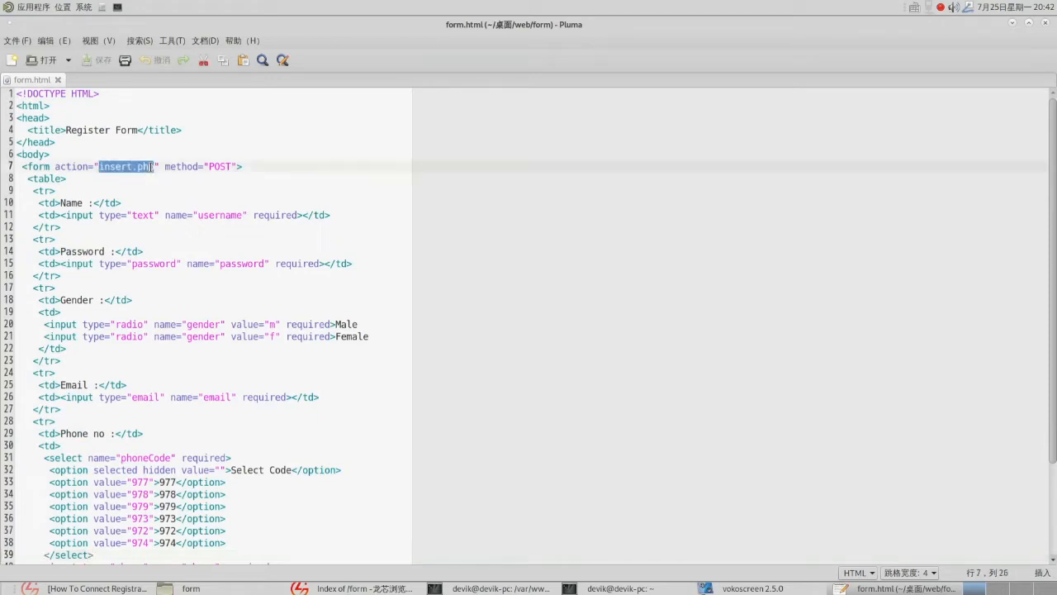
pyautogui.click(206, 165)
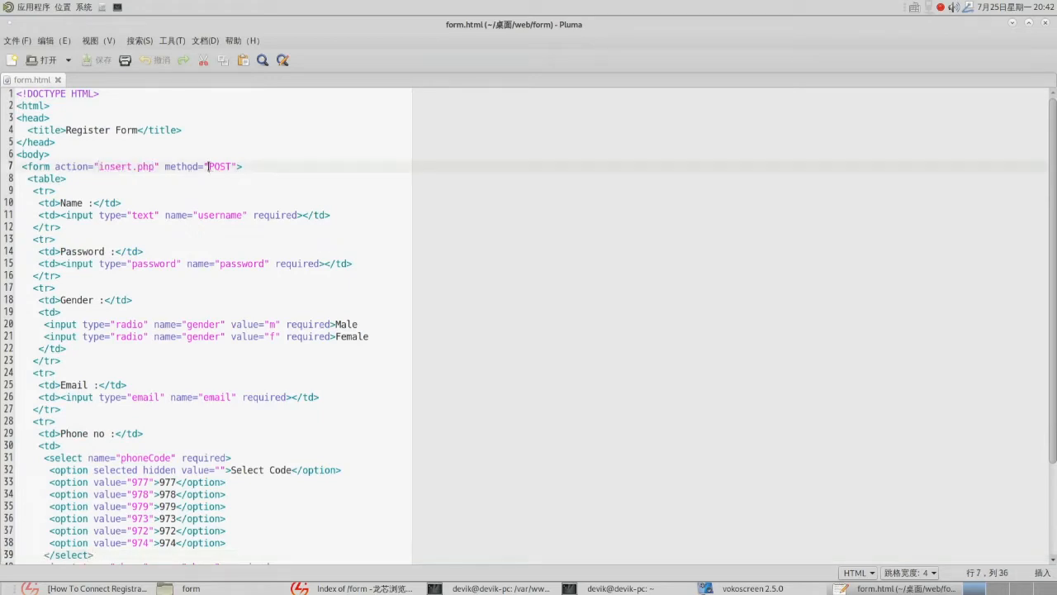
pyautogui.doubleClick(219, 165)
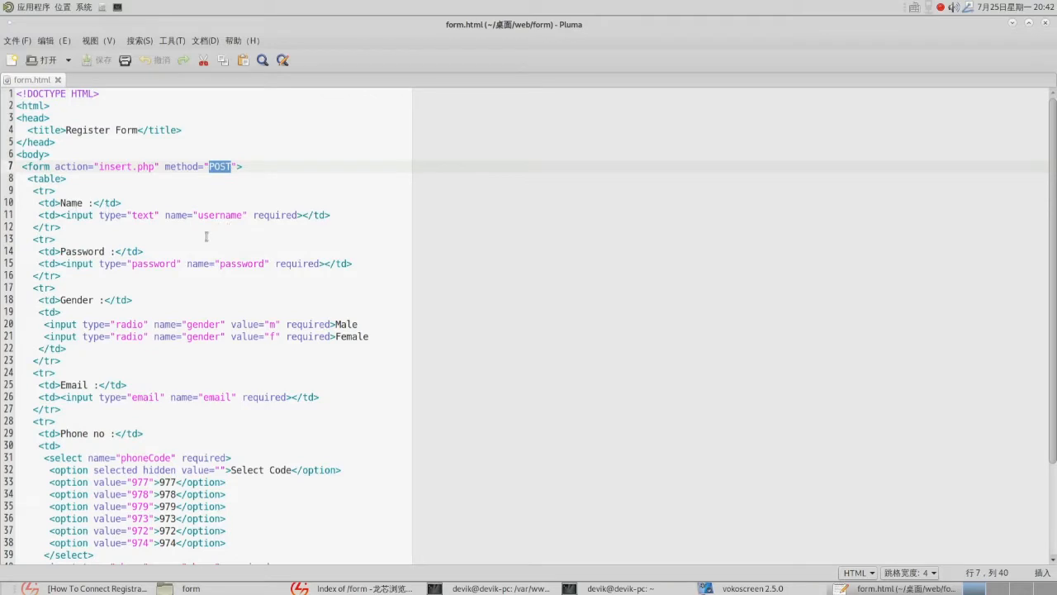
pyautogui.scroll(-3)
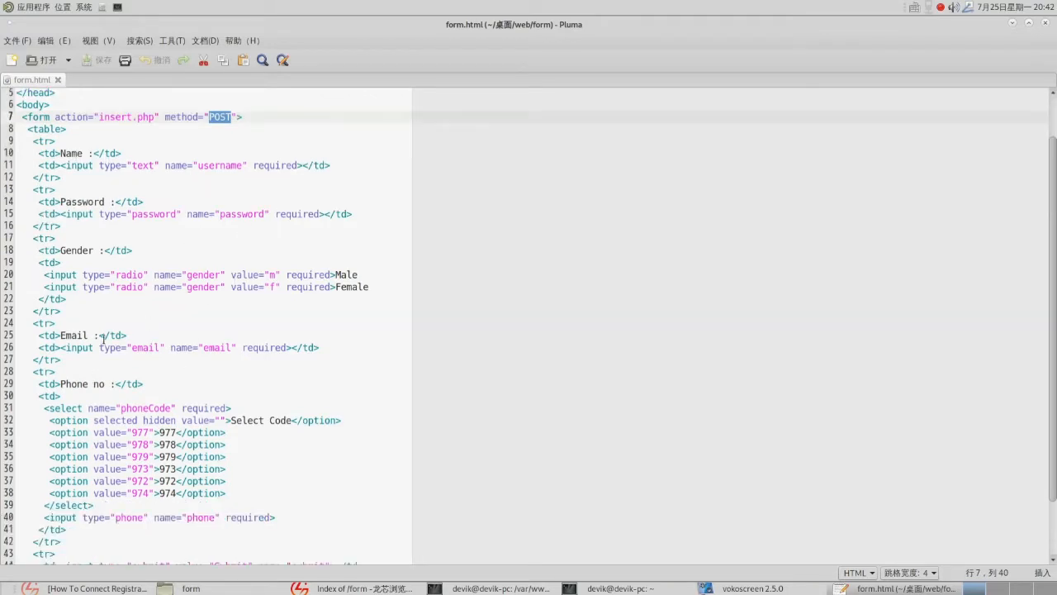
pyautogui.scroll(-3)
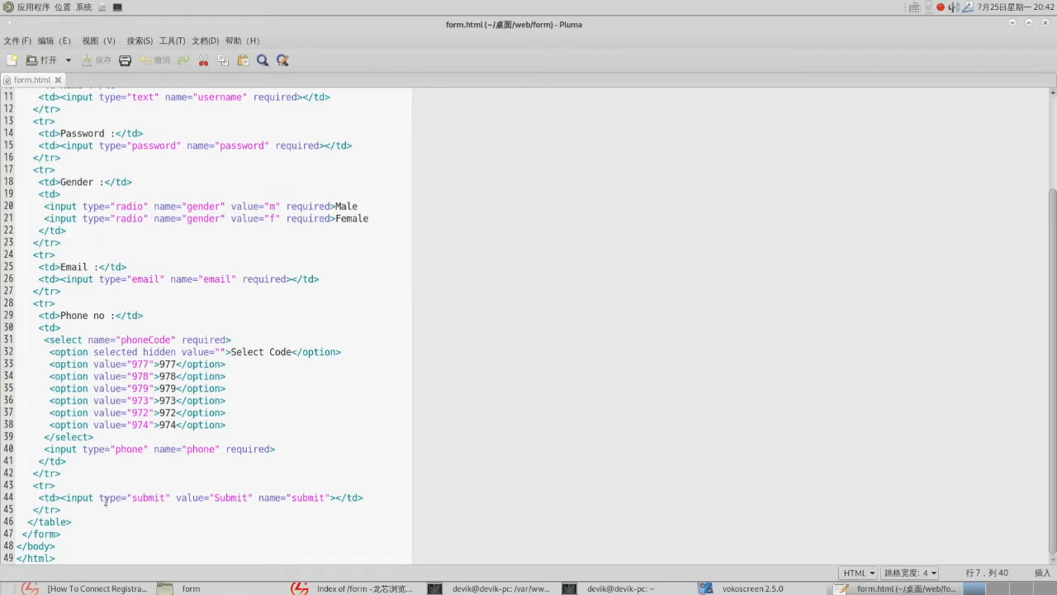
pyautogui.moveTo(961, 55)
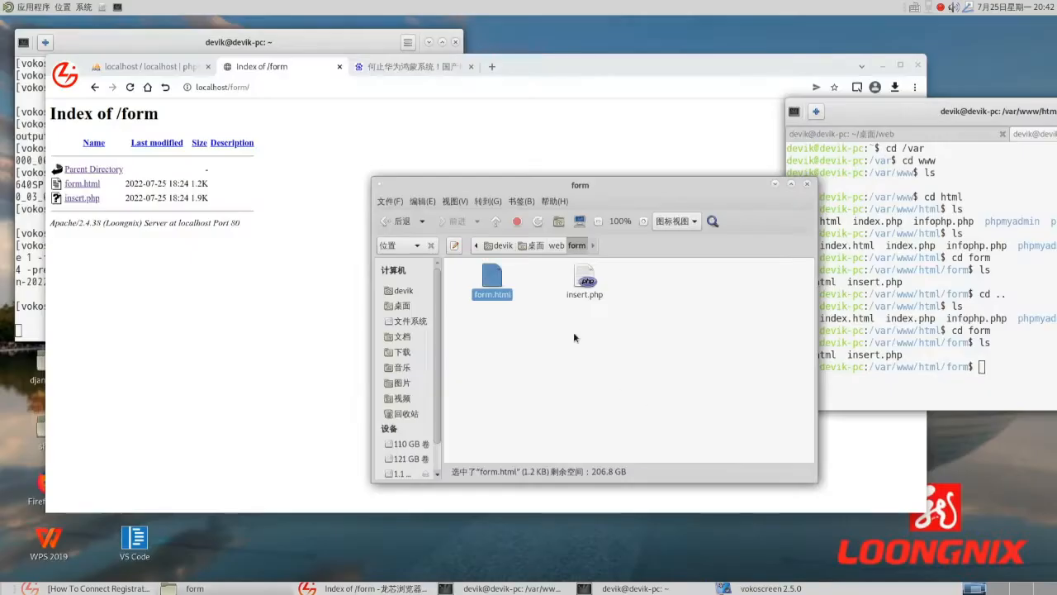
# - Open insert.php from Caja's form folder in Pluma
pyautogui.click(585, 280)
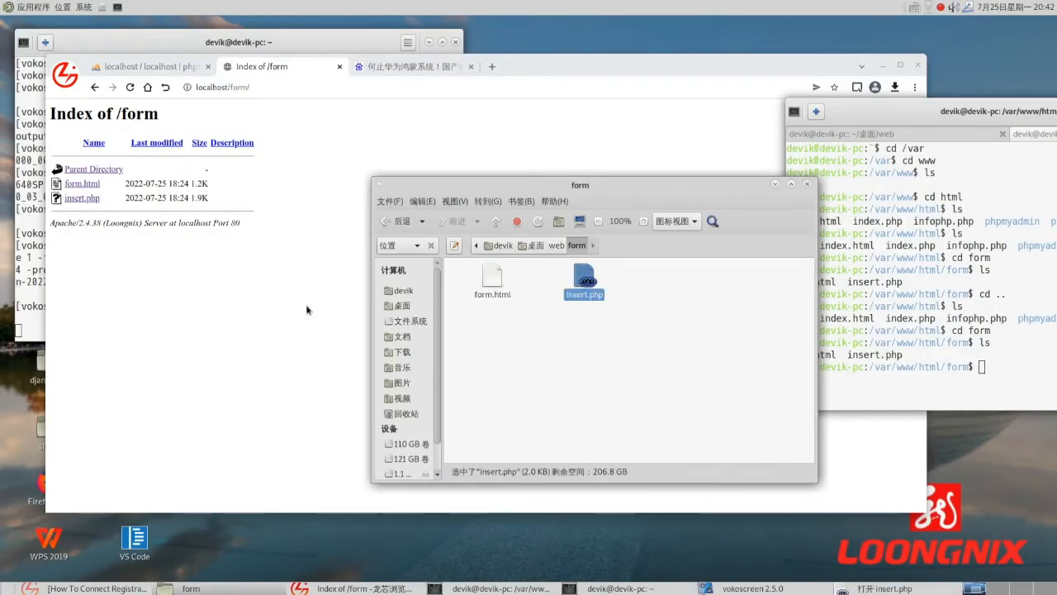
pyautogui.doubleClick(585, 281)
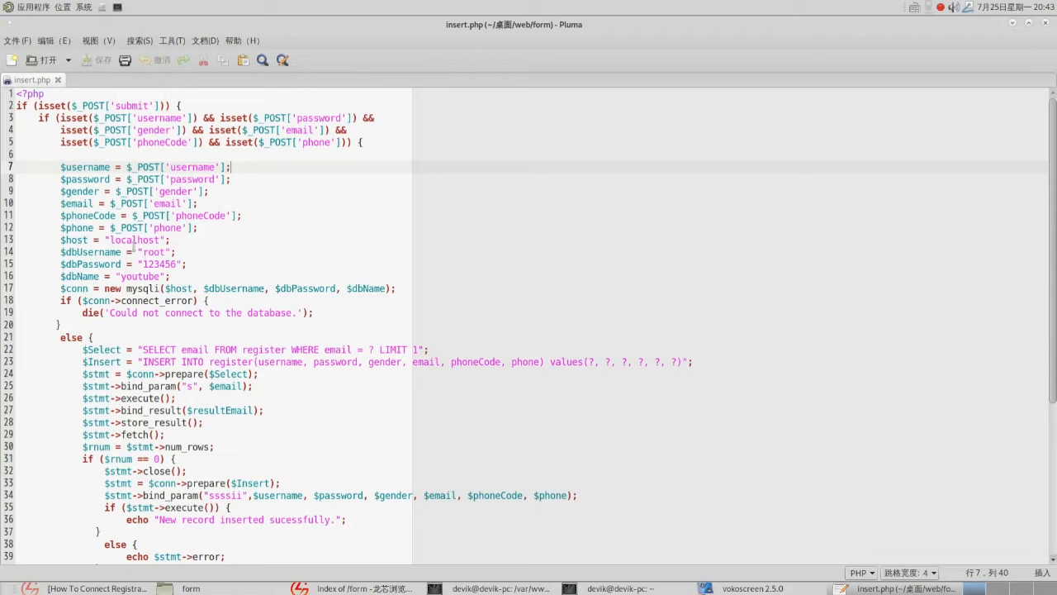
pyautogui.doubleClick(135, 240)
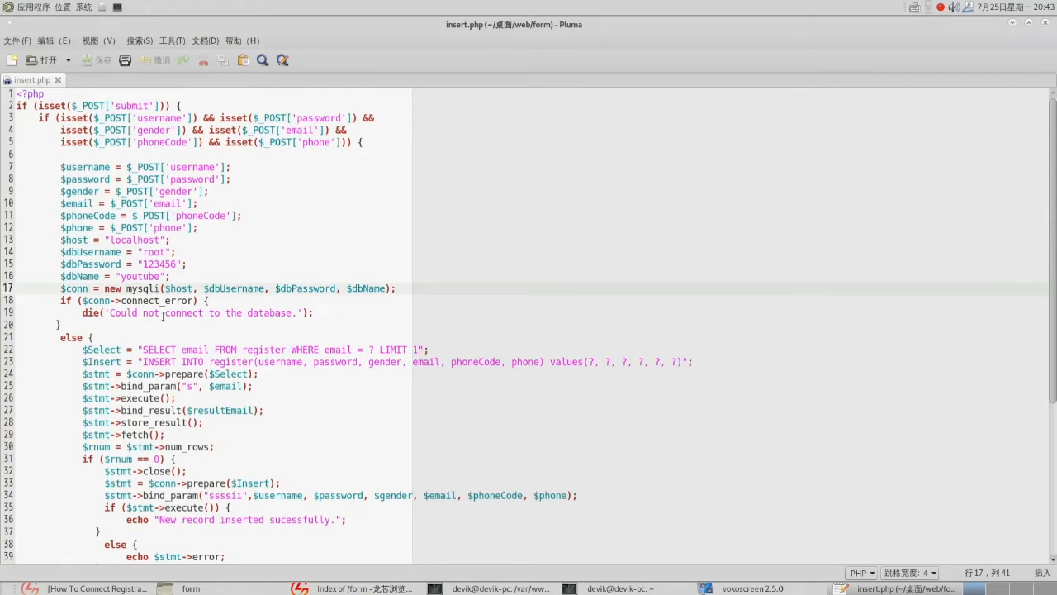
pyautogui.scroll(-3)
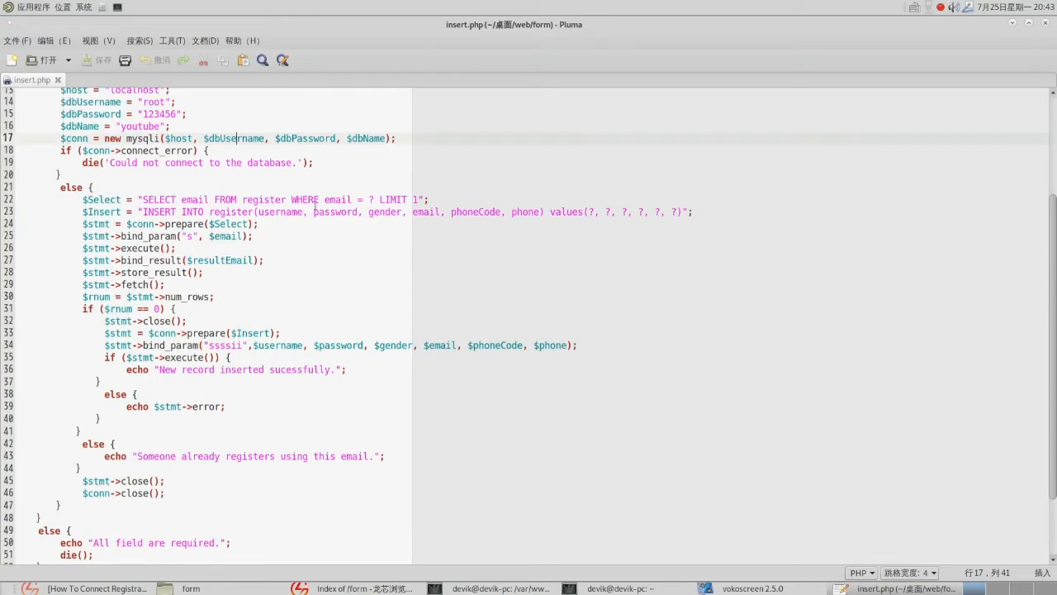
pyautogui.moveTo(690, 200)
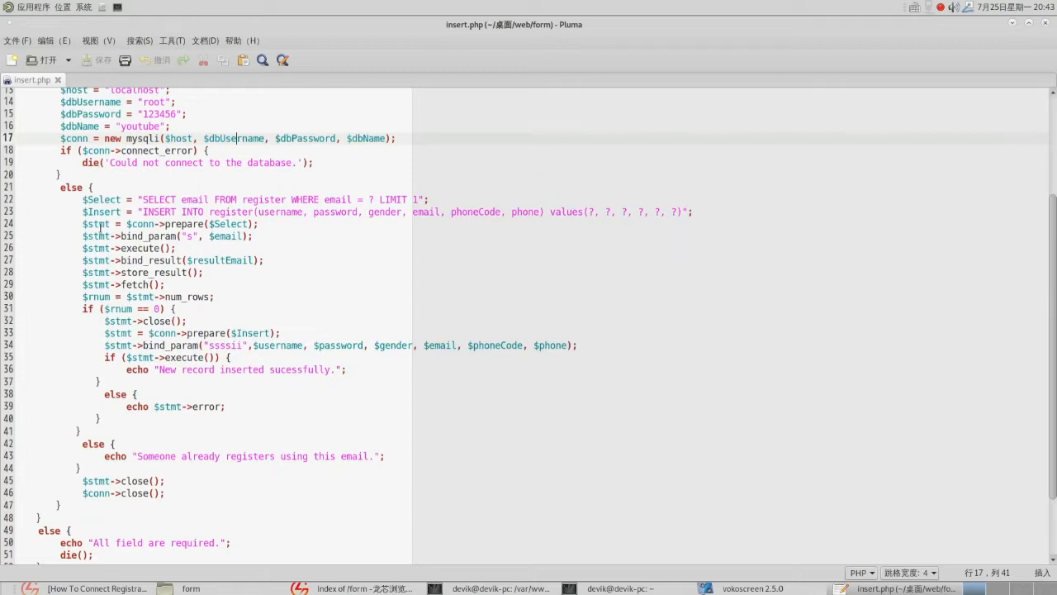
pyautogui.scroll(-3)
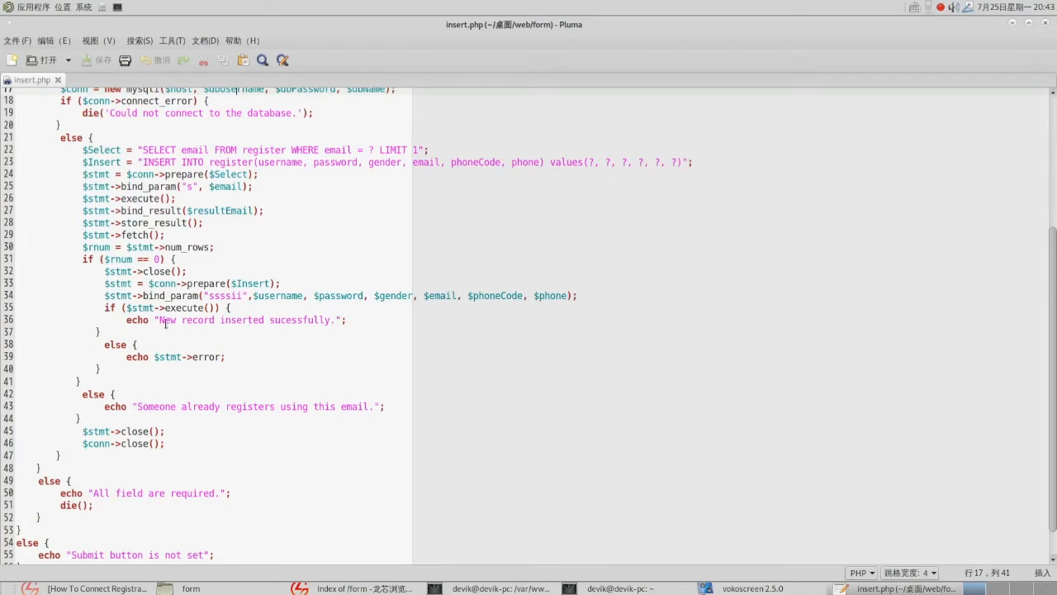
pyautogui.scroll(-3)
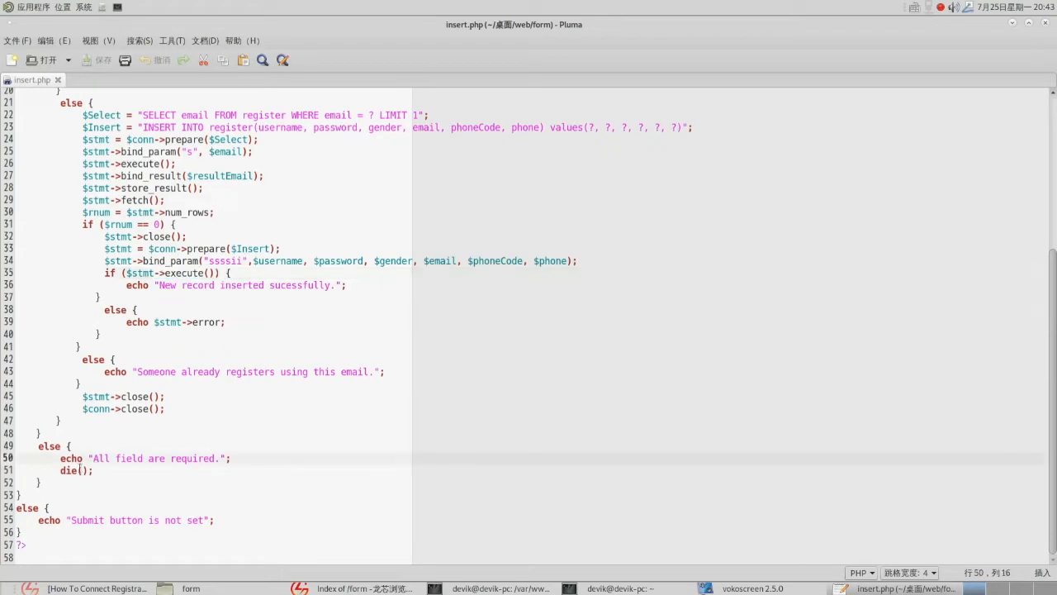
pyautogui.moveTo(60, 458); pyautogui.dragTo(92, 469)
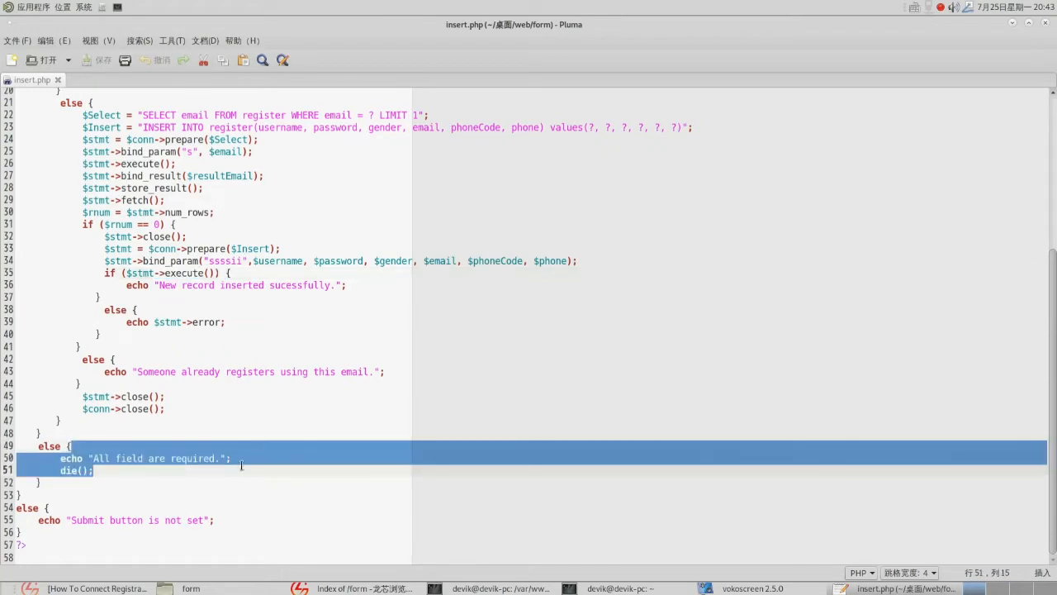
pyautogui.scroll(3)
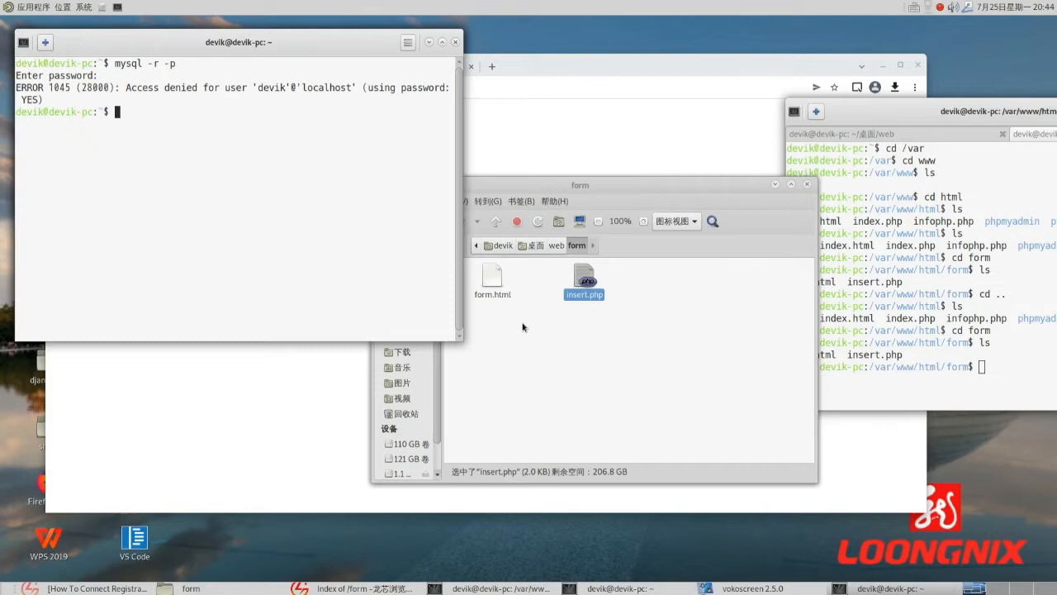
# - Log in to MariaDB as root with mysql -u root -p
pyautogui.write('mysql -p')
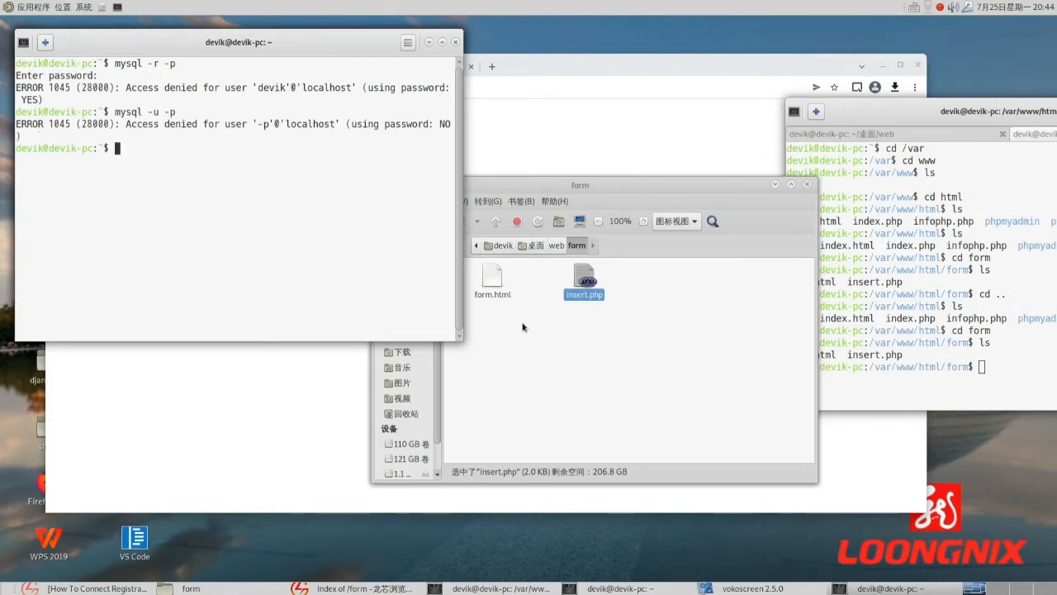
pyautogui.write('mysql -r -p')
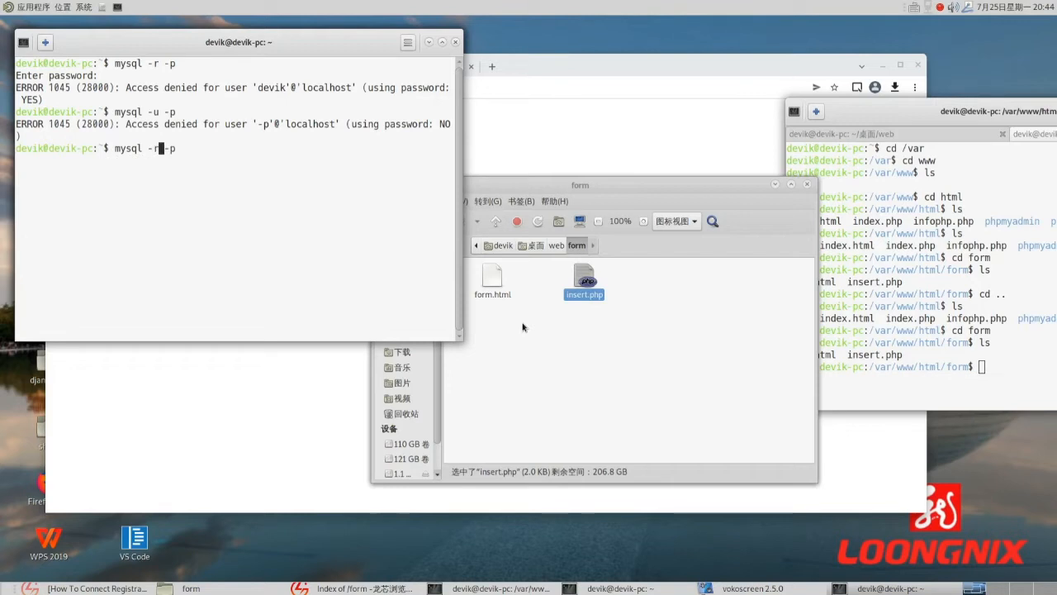
pyautogui.press('BackSpace')
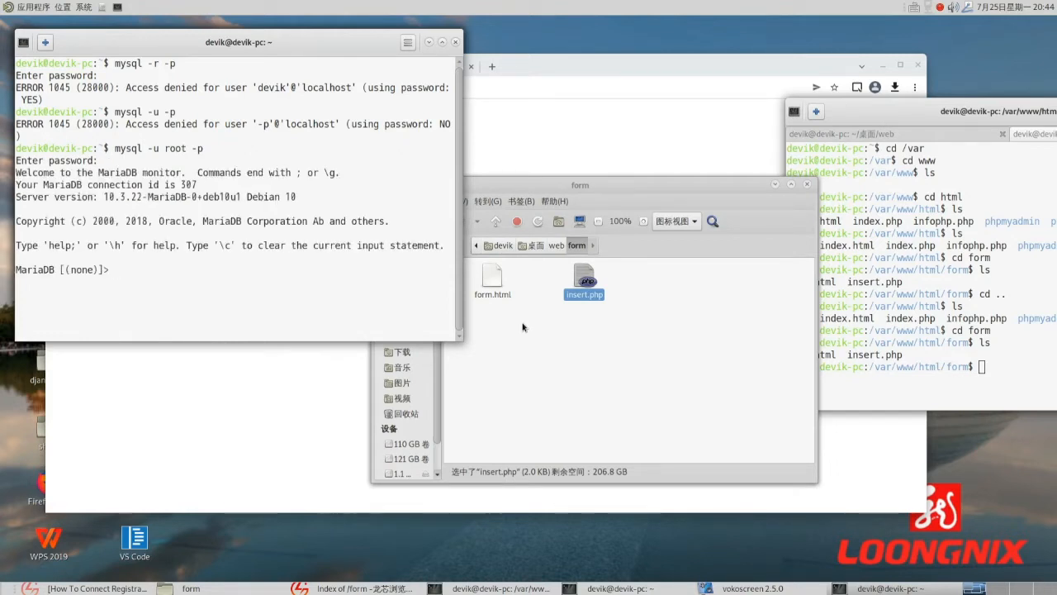
# - Show databases, use youtube and list its single register table
pyautogui.write('show')
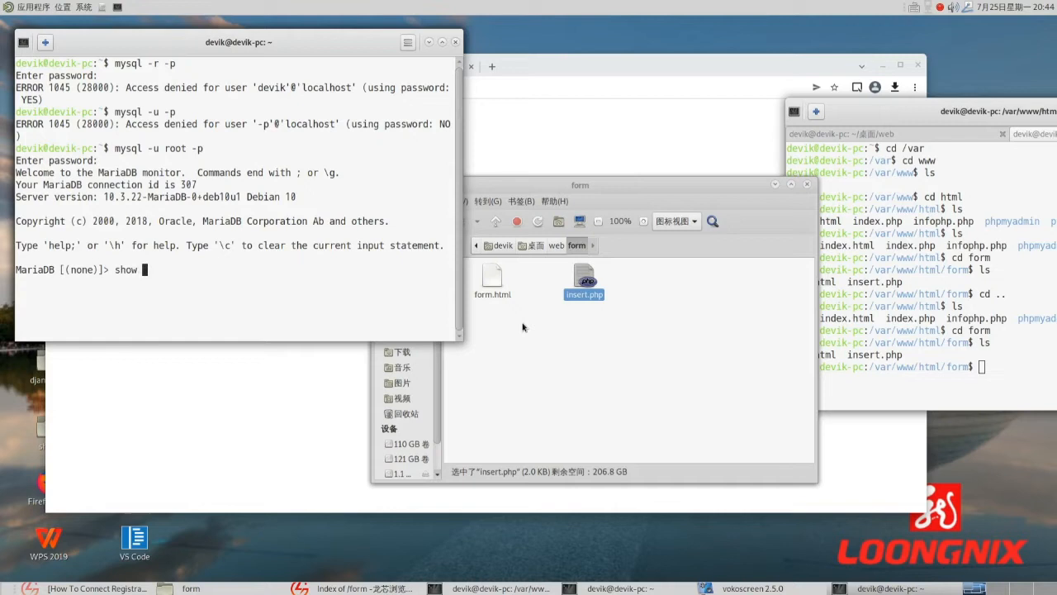
pyautogui.write('databases;')
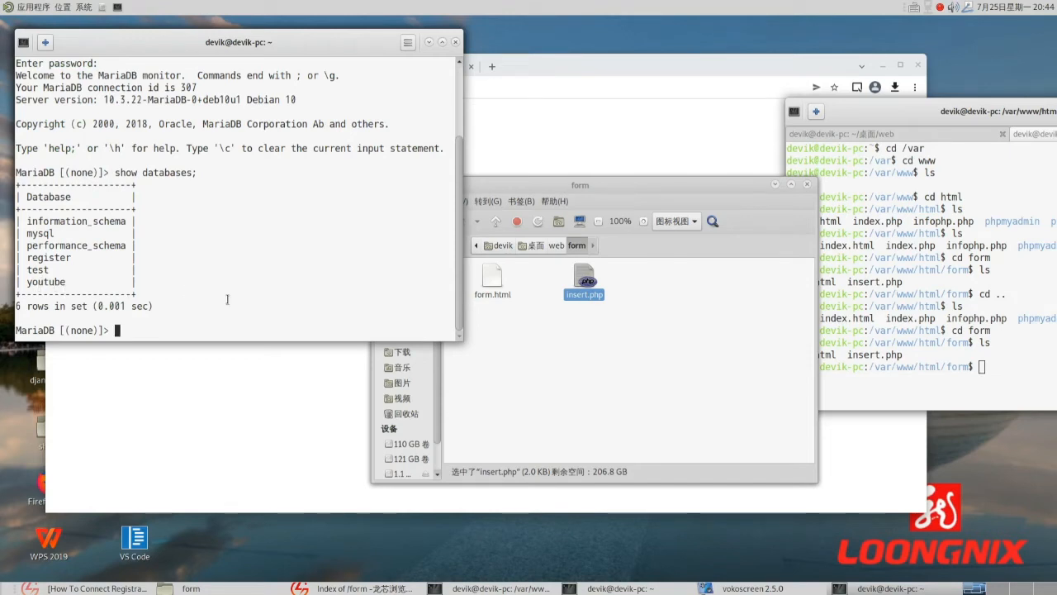
pyautogui.write('use youtube;')
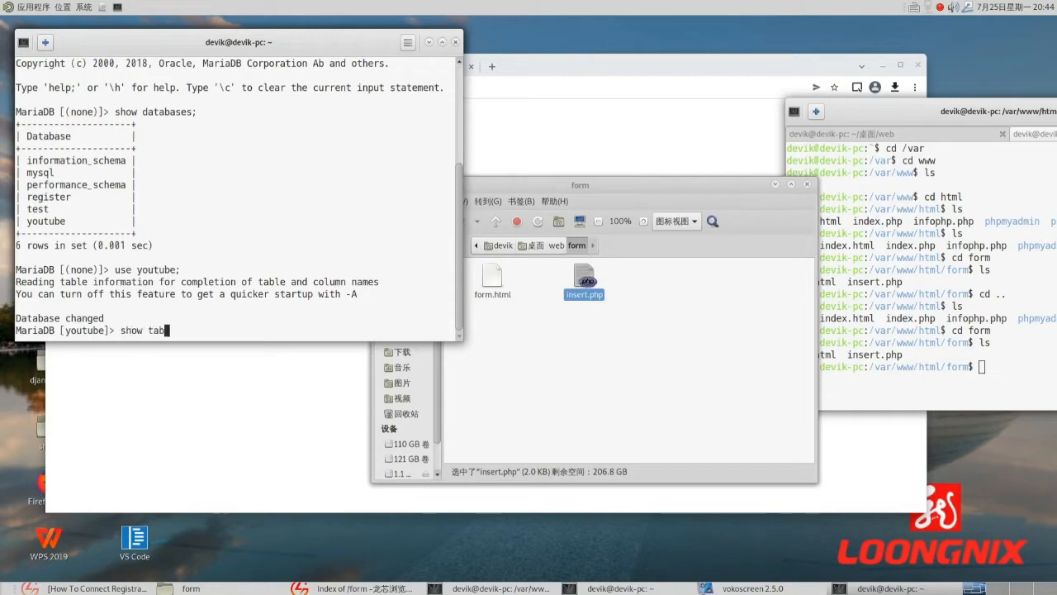
pyautogui.press('Return')
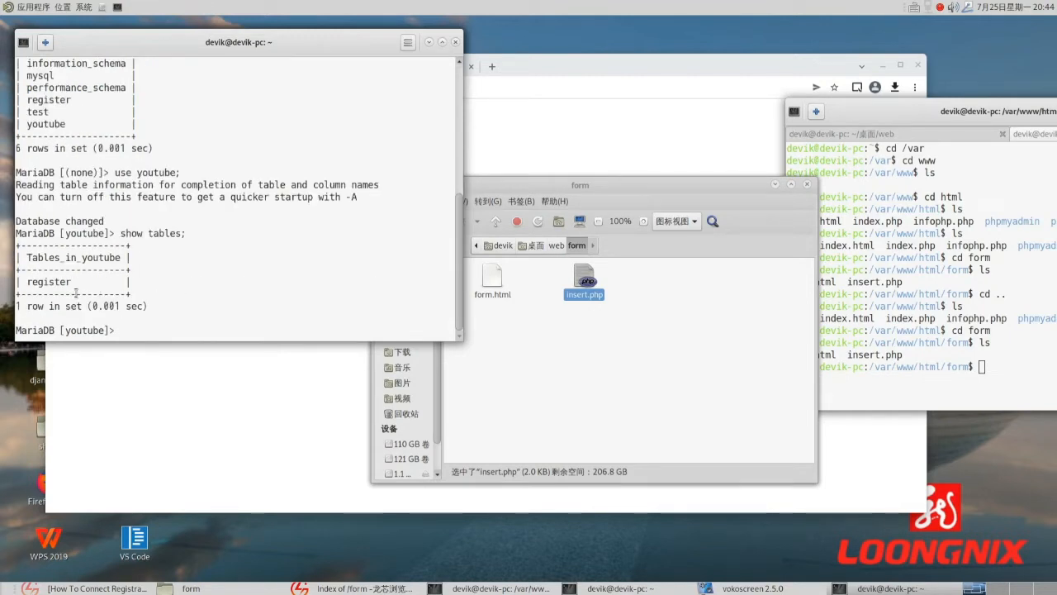
pyautogui.moveTo(313, 530)
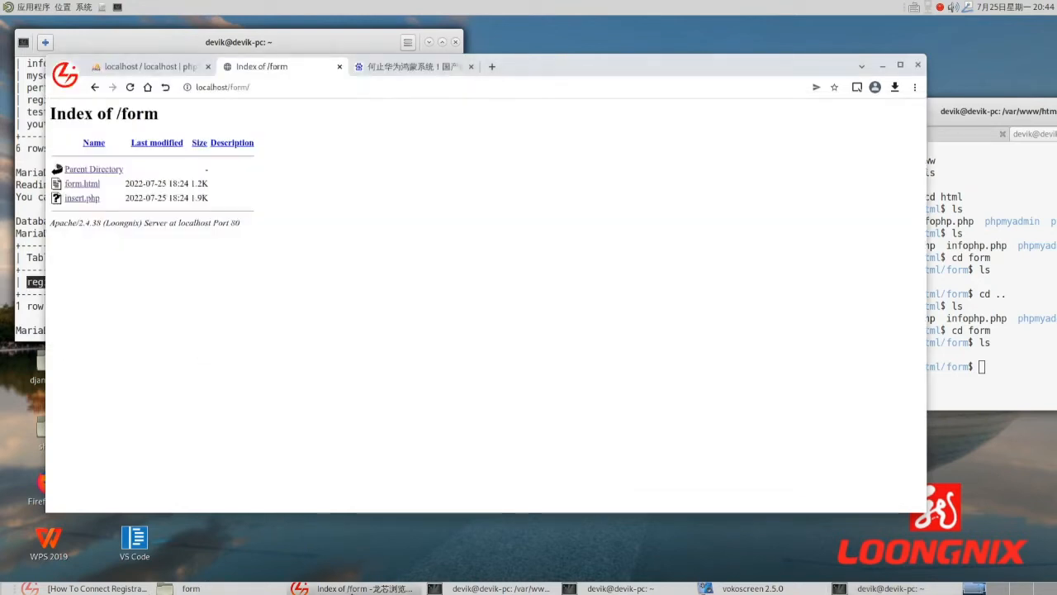
# - View the youtube database's register table records and its column structure in phpMyAdmin
pyautogui.click(148, 66)
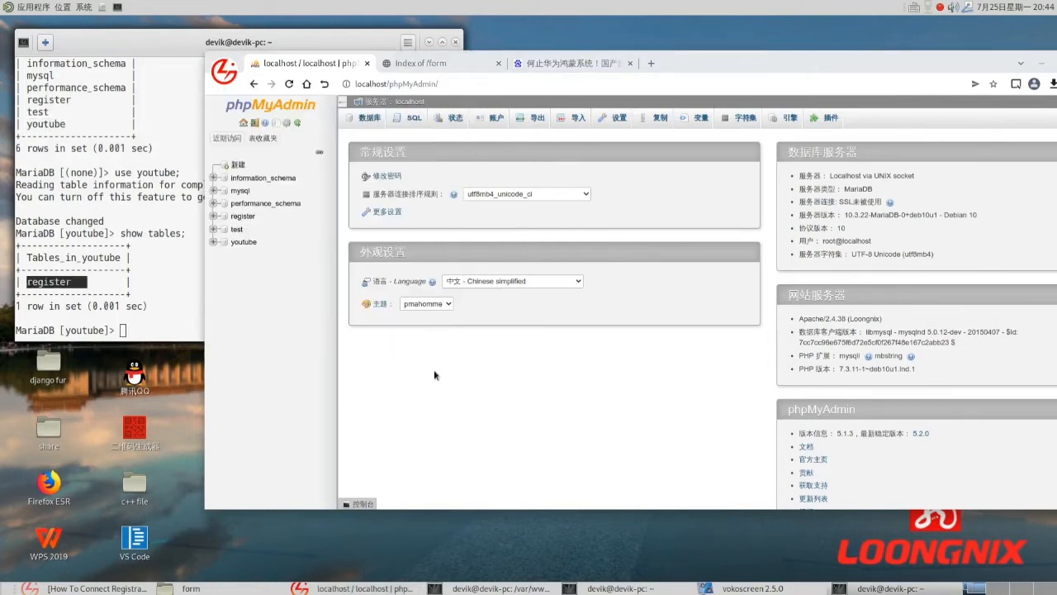
pyautogui.click(244, 241)
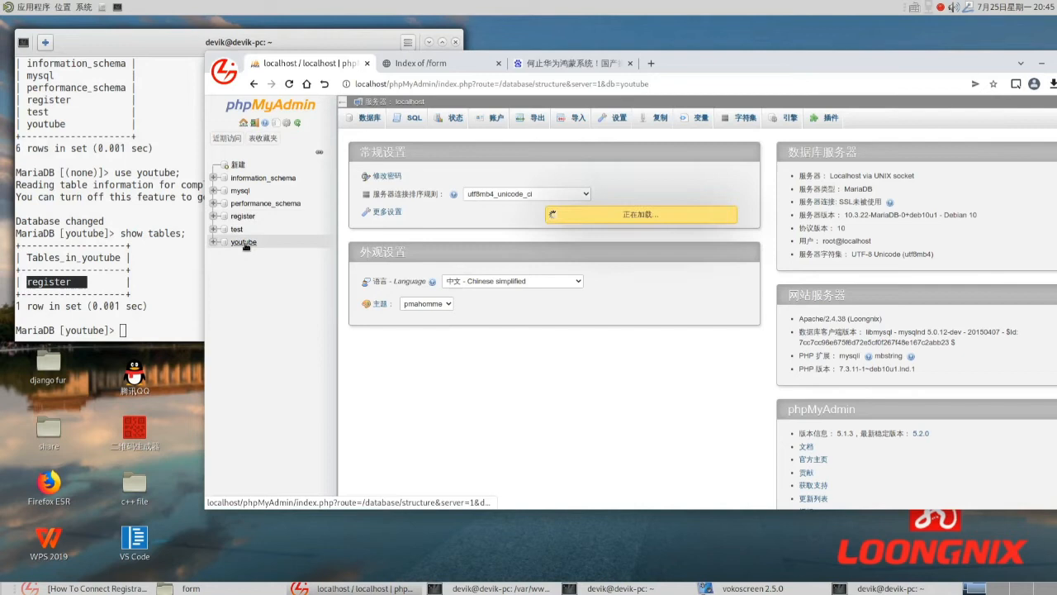
pyautogui.click(243, 241)
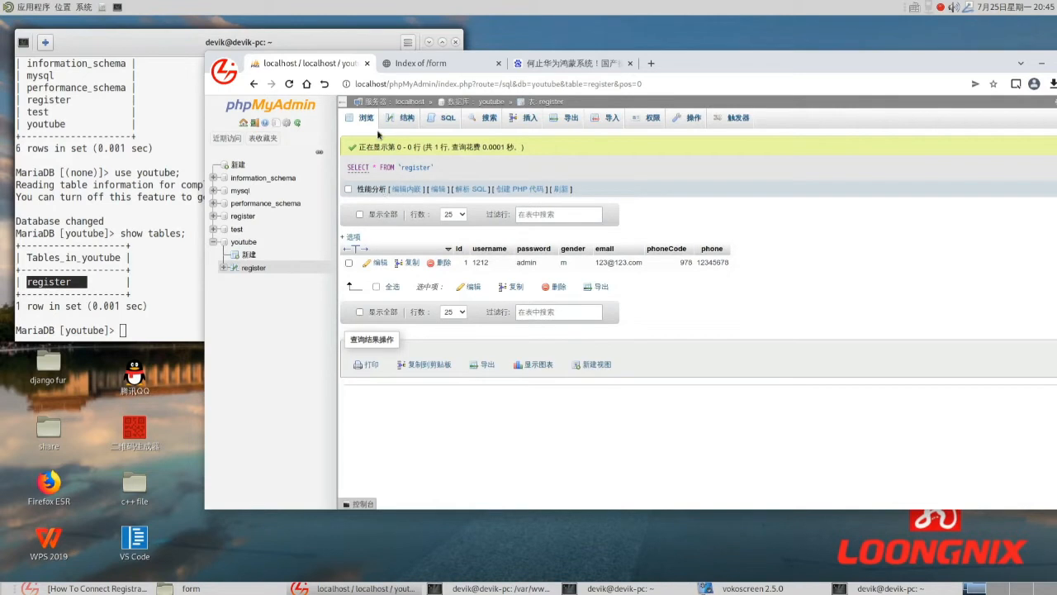
pyautogui.click(405, 117)
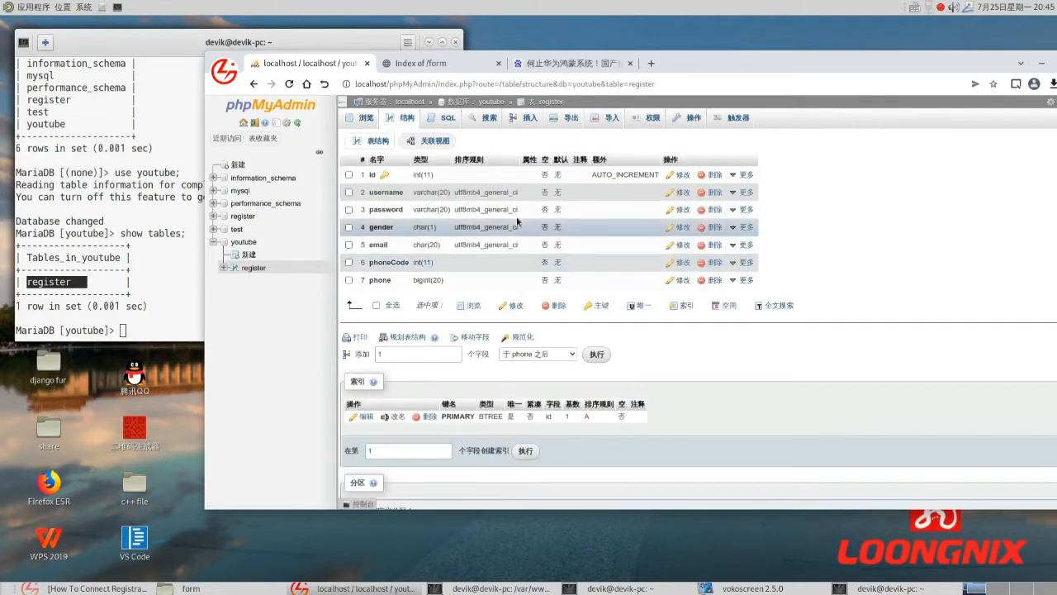
pyautogui.moveTo(403, 208)
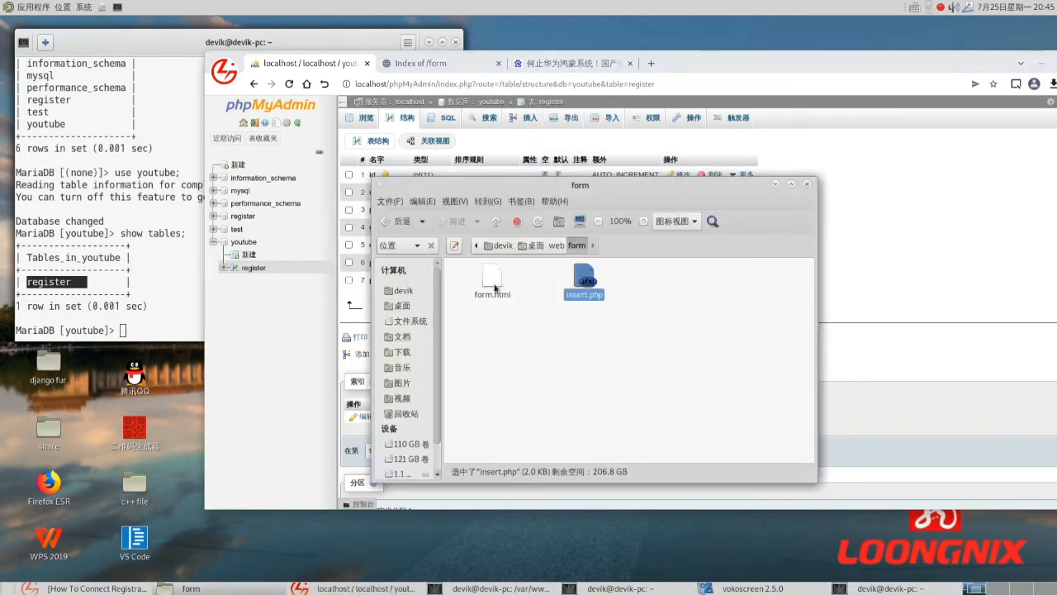
pyautogui.rightClick(492, 281)
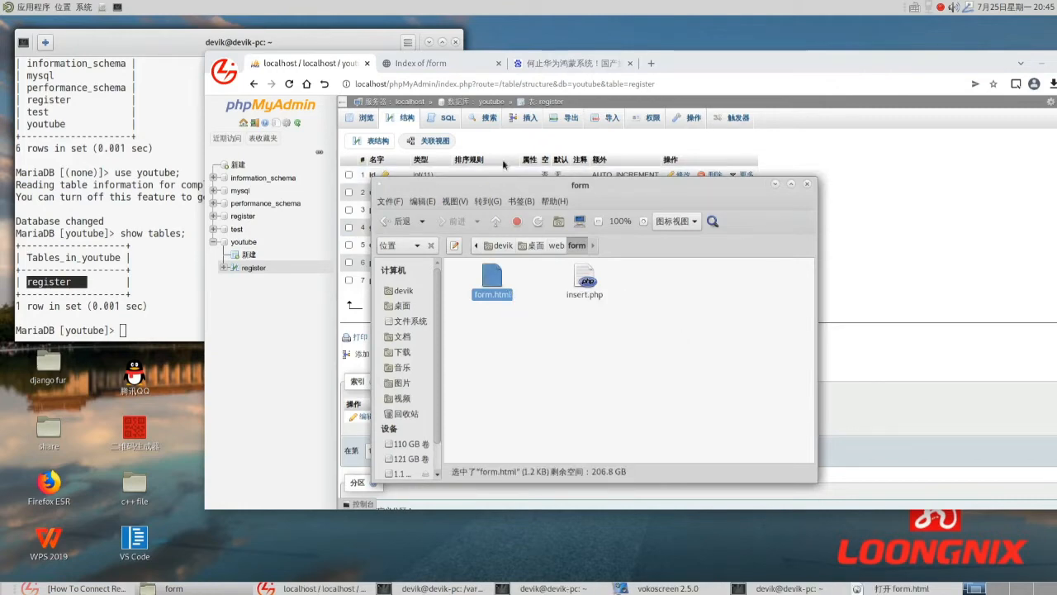
pyautogui.doubleClick(493, 278)
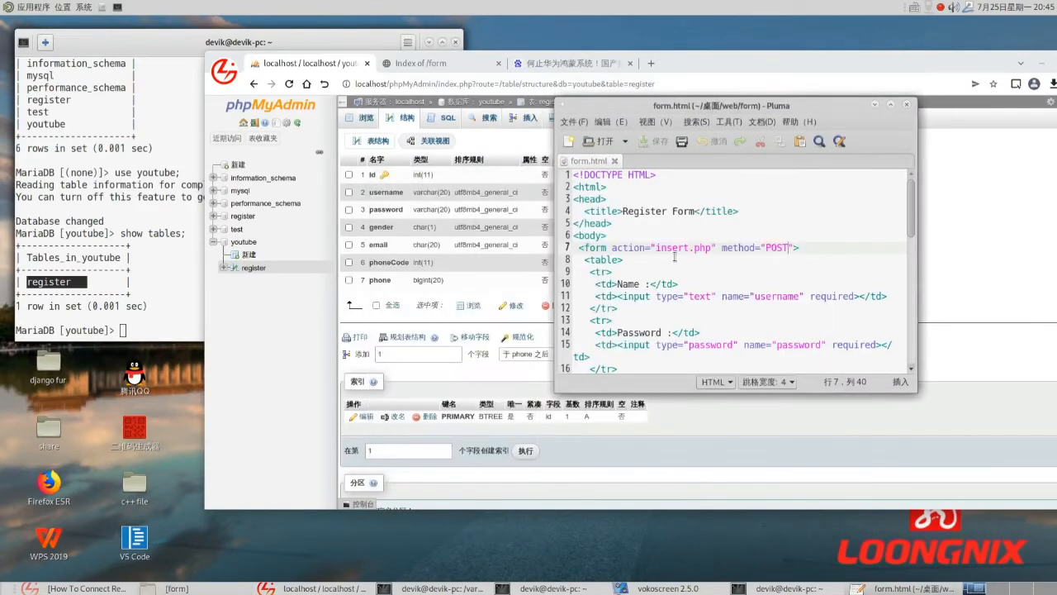
pyautogui.scroll(-3)
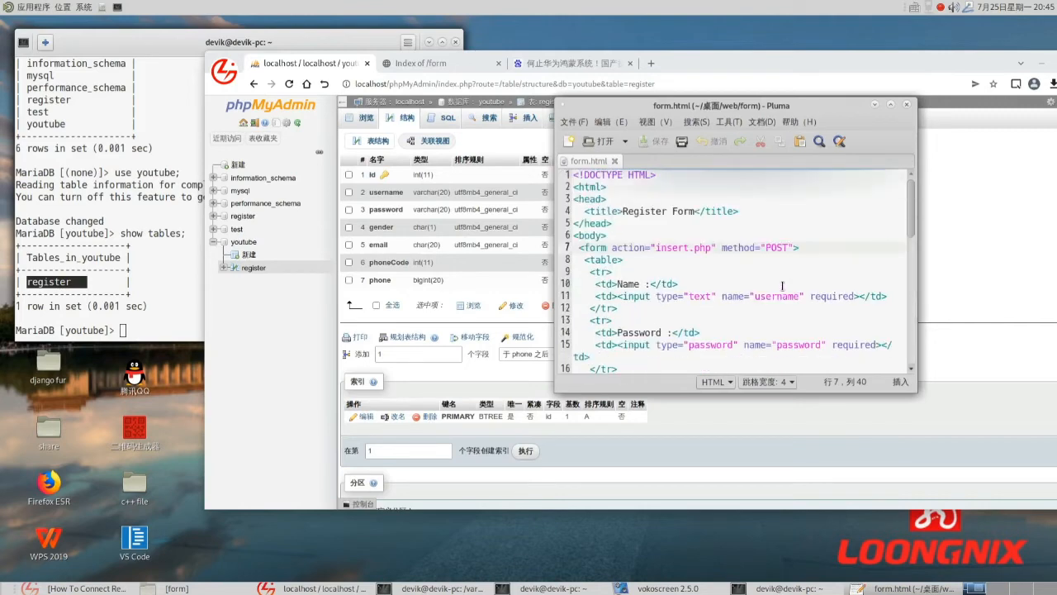
pyautogui.scroll(-3)
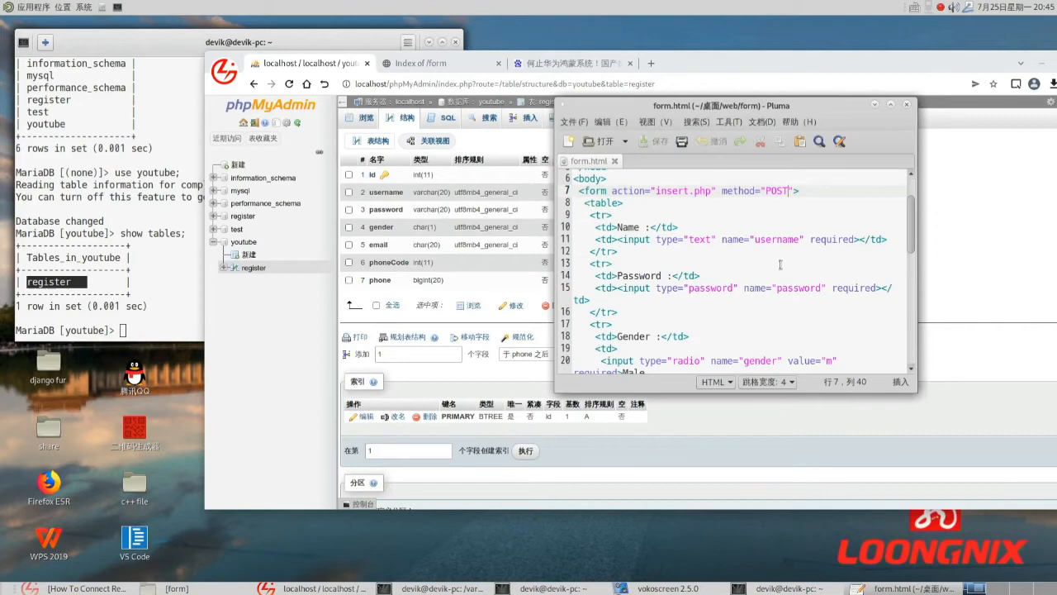
pyautogui.scroll(-3)
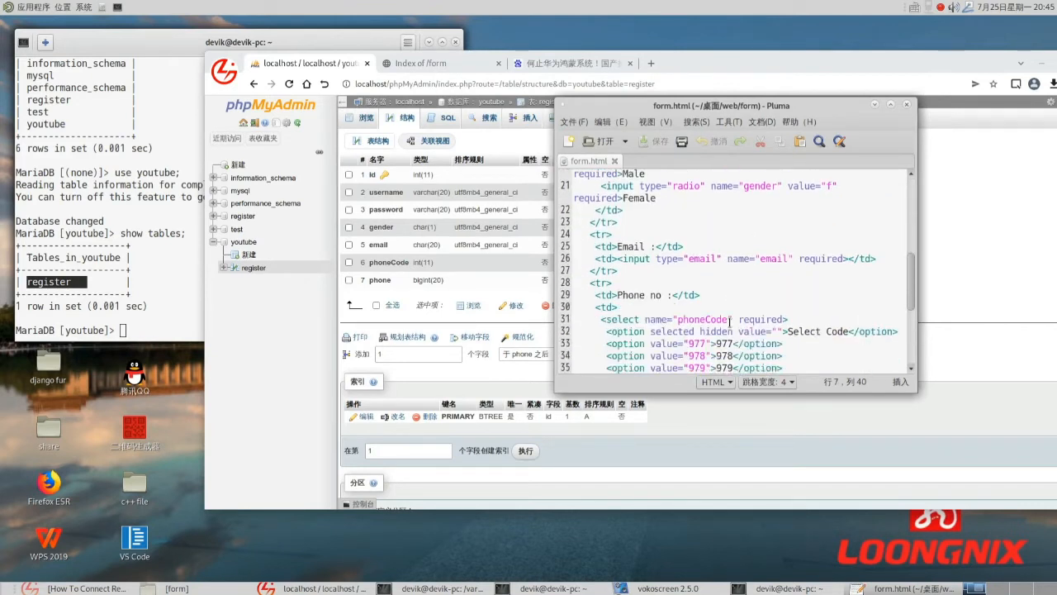
pyautogui.scroll(-3)
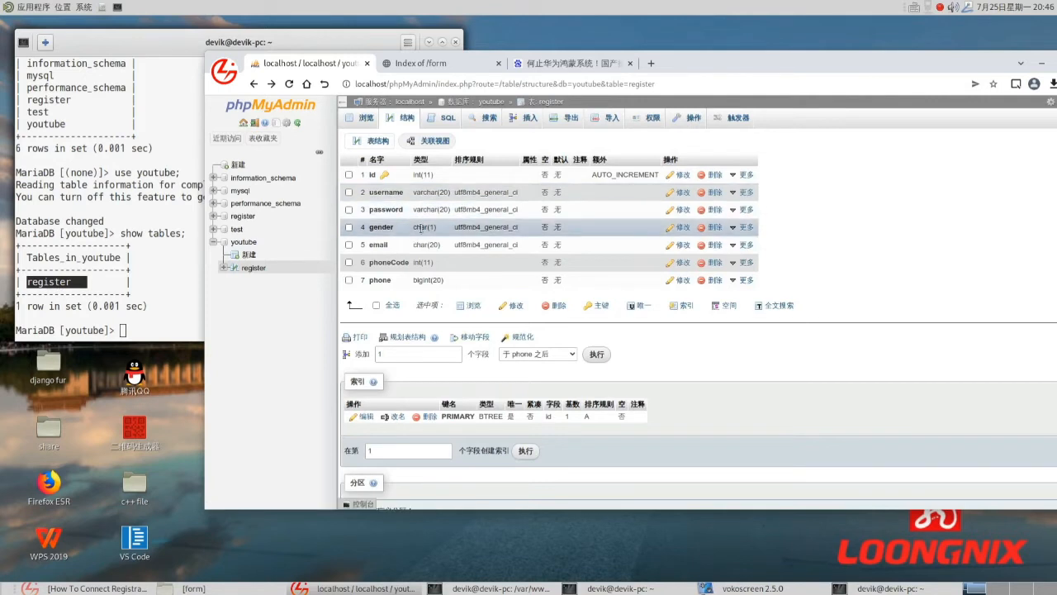
pyautogui.moveTo(429, 245)
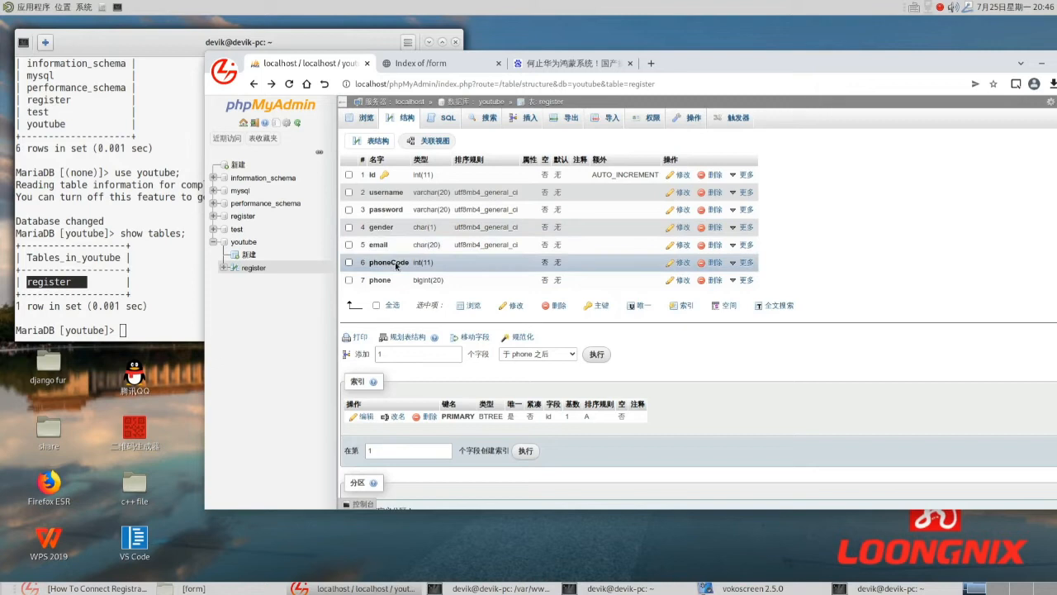
pyautogui.moveTo(422, 208)
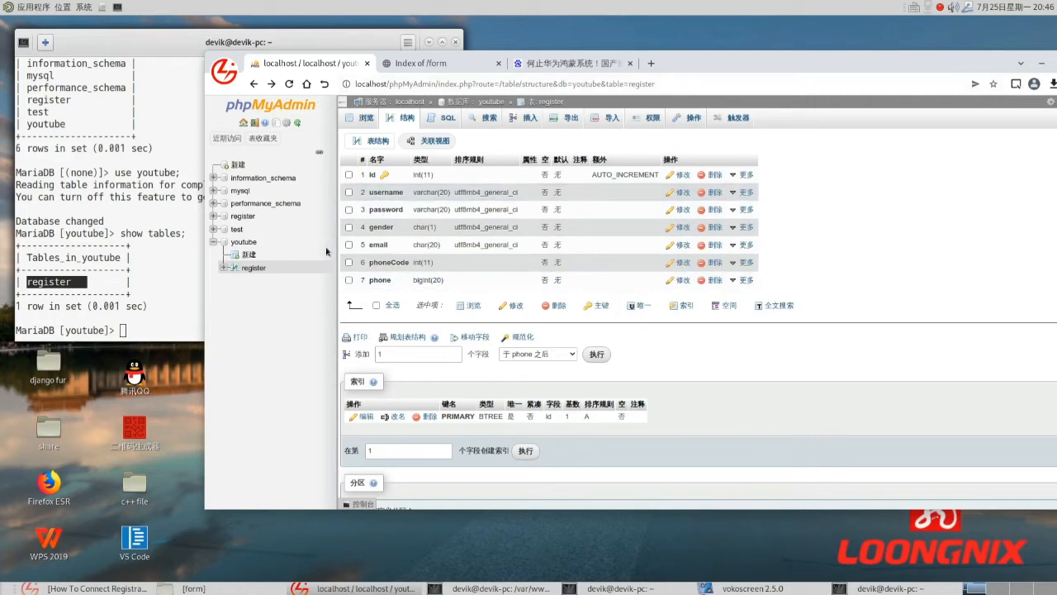
# - Delete the register table's only admin record, leaving an empty result set
pyautogui.click(365, 118)
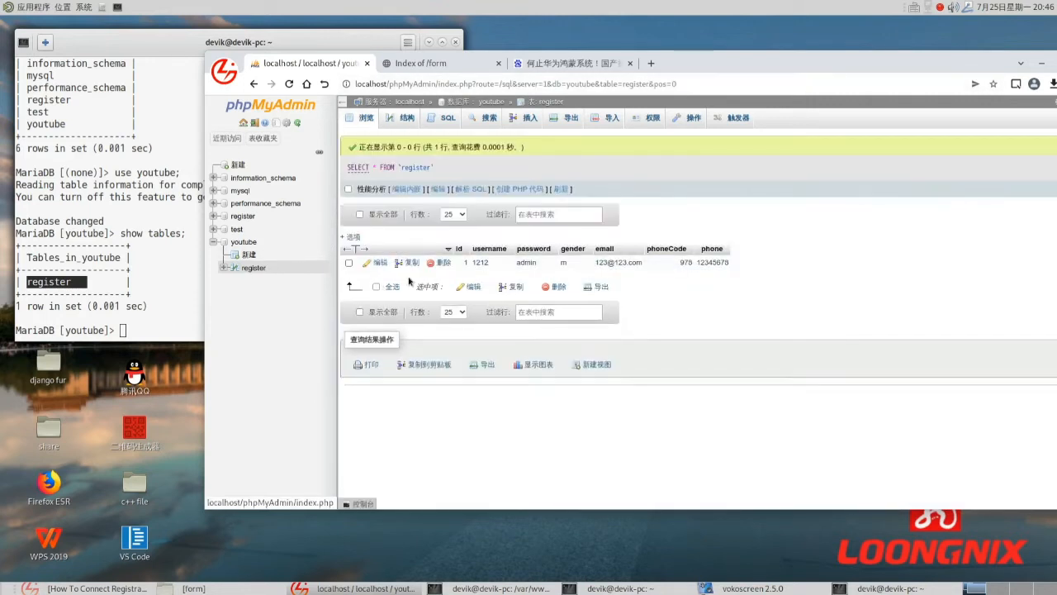
pyautogui.click(349, 261)
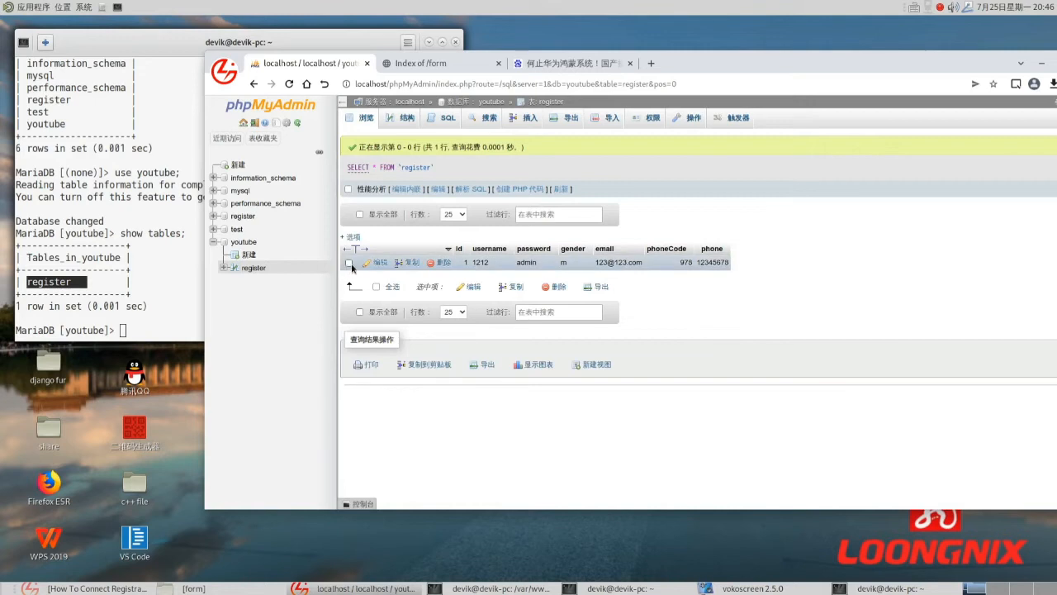
pyautogui.click(349, 261)
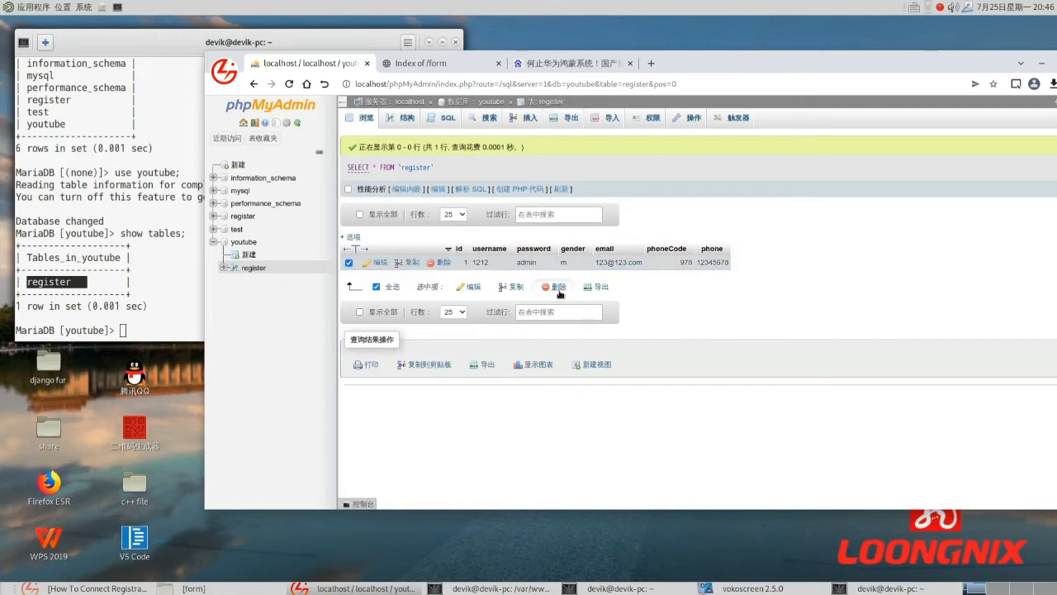
pyautogui.click(559, 287)
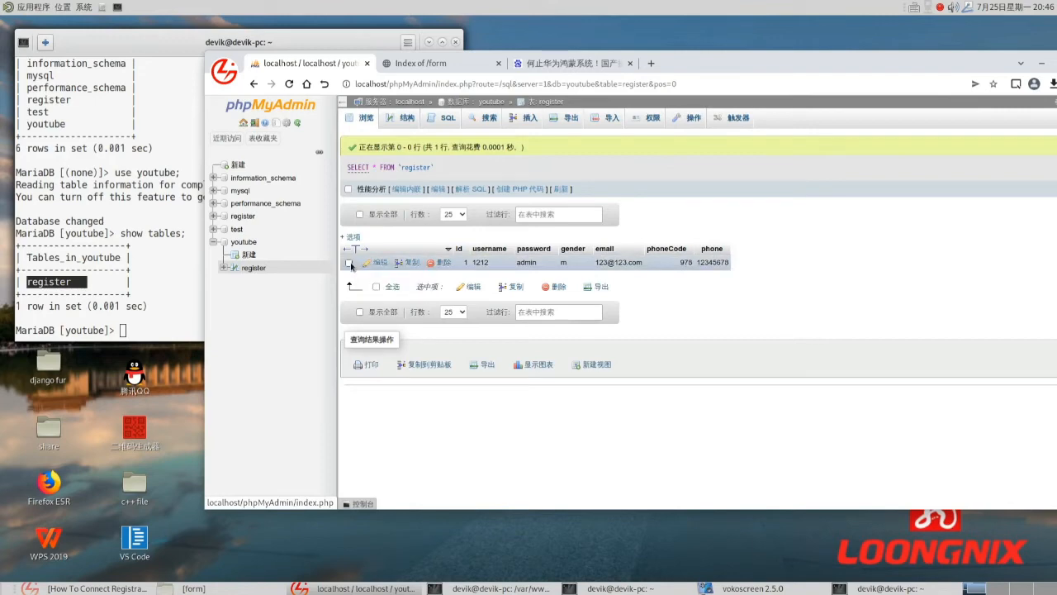
pyautogui.click(443, 260)
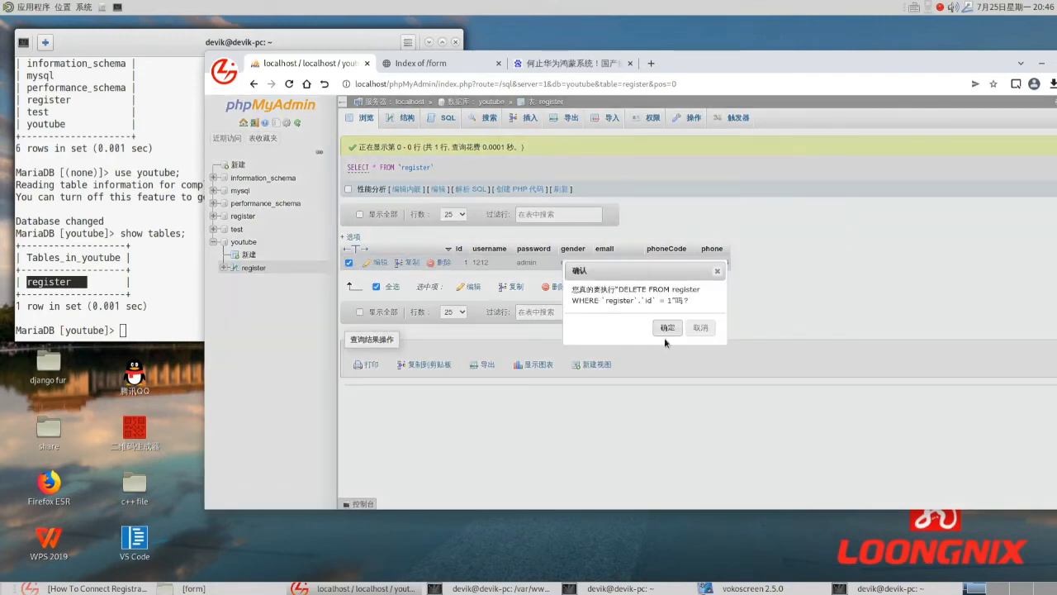
pyautogui.click(667, 327)
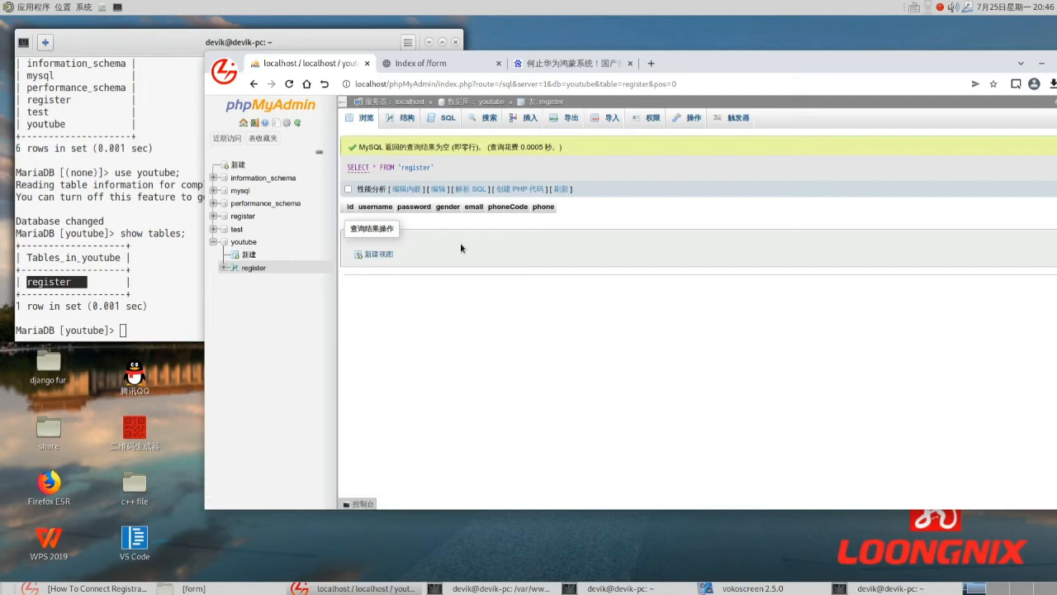
pyautogui.click(254, 267)
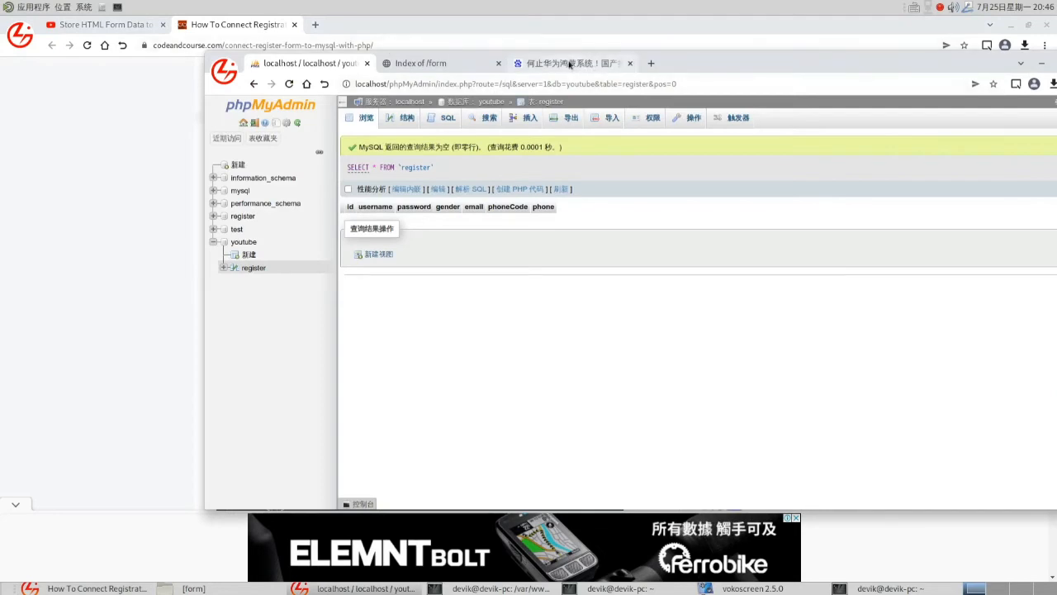
# - Open form.html from the Index of /form tab
pyautogui.click(569, 62)
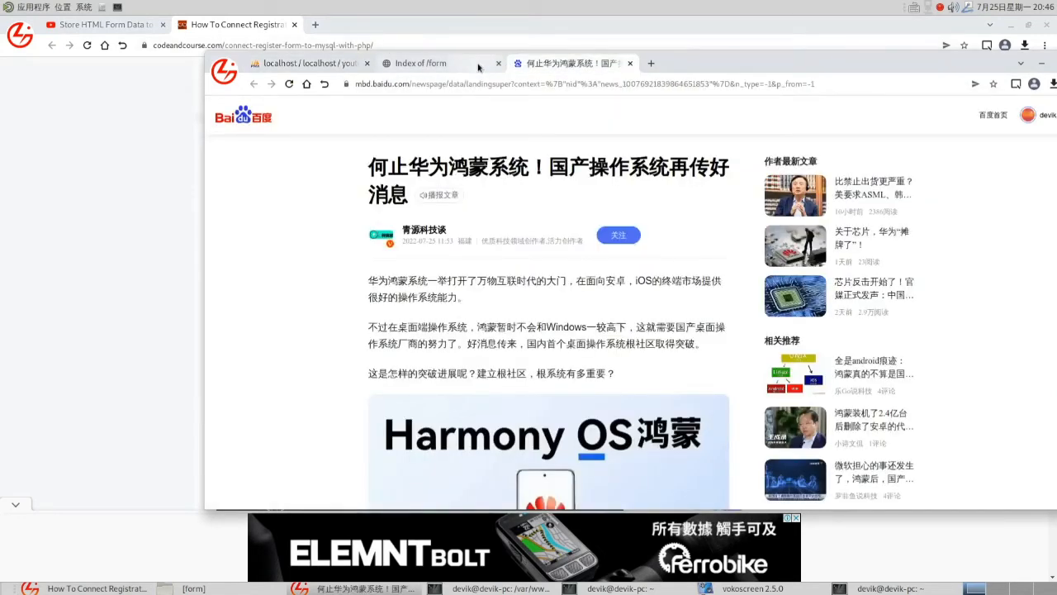
pyautogui.click(420, 63)
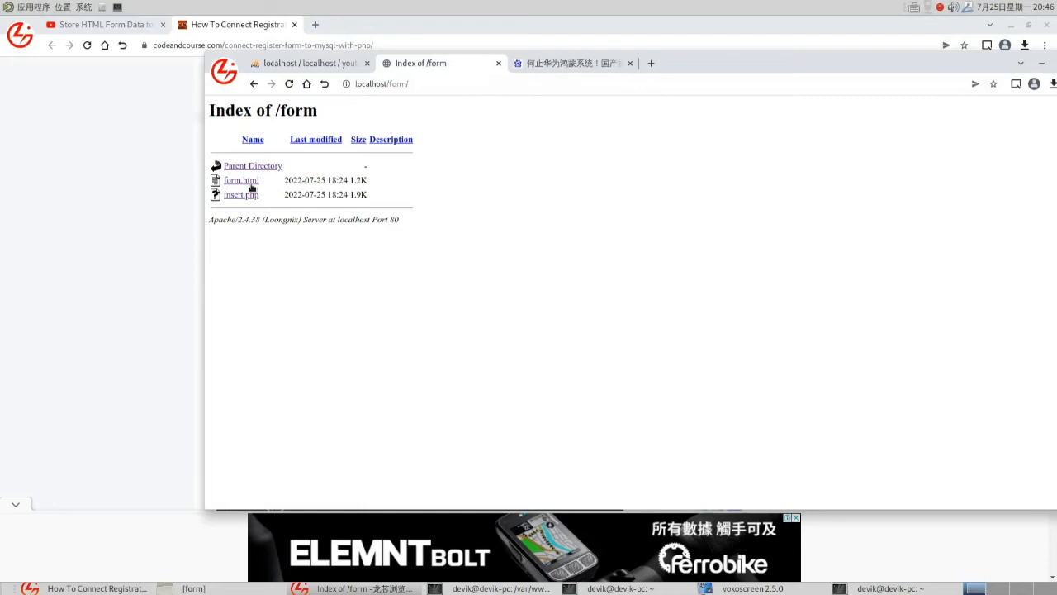
pyautogui.click(241, 180)
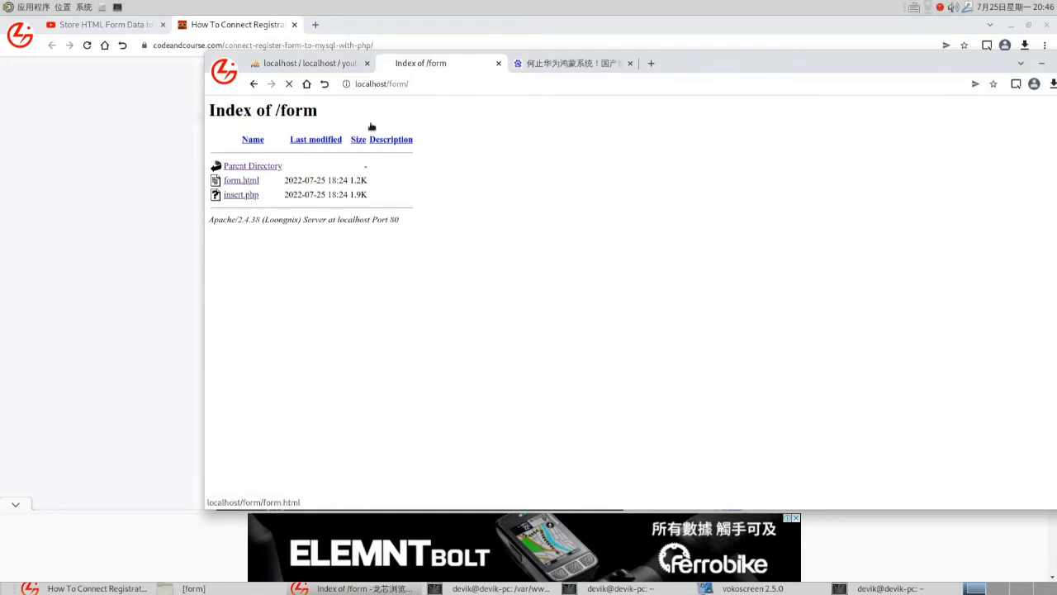
# - Submit the form with name loongson, Female, email, phone code 977 and number 12345678
pyautogui.click(242, 180)
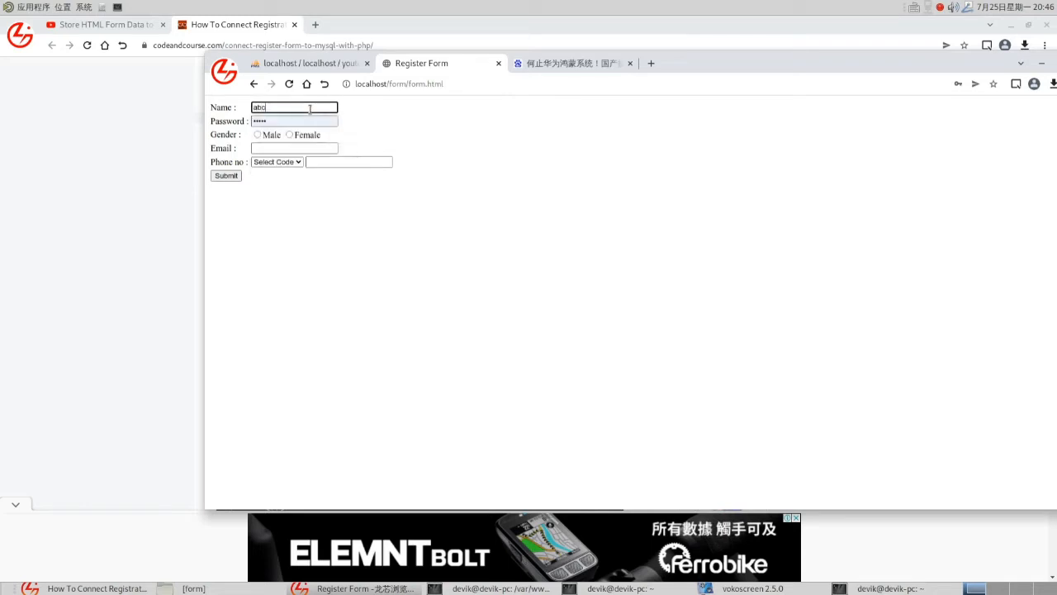
pyautogui.write('loongson')
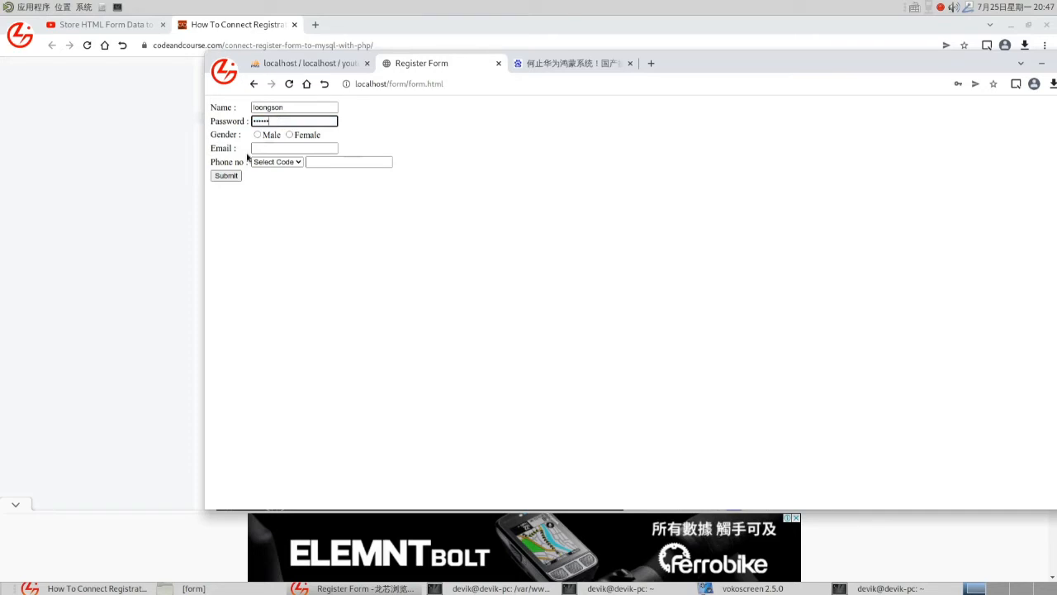
pyautogui.click(294, 148)
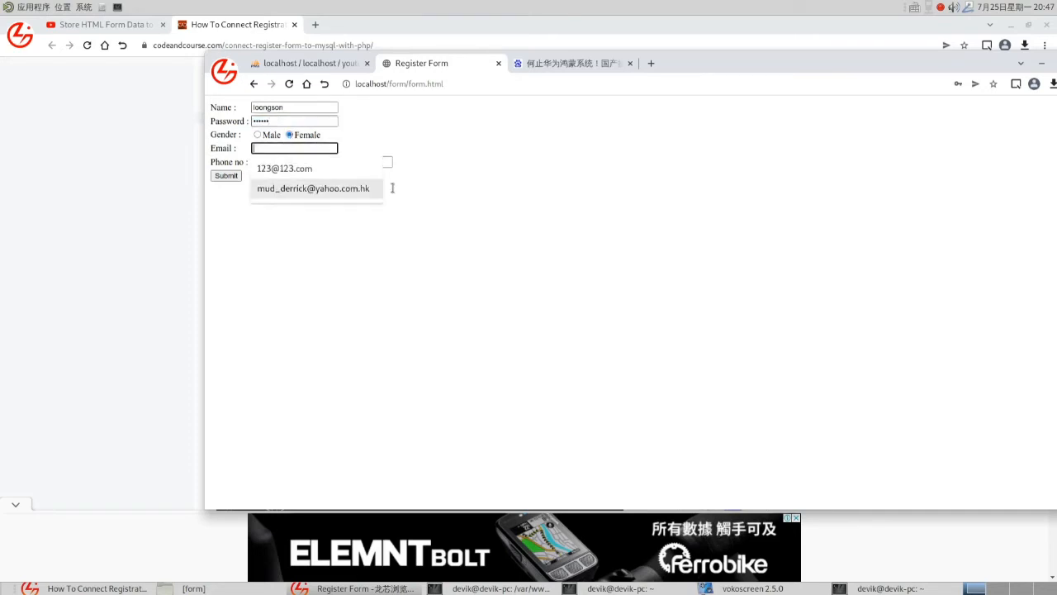
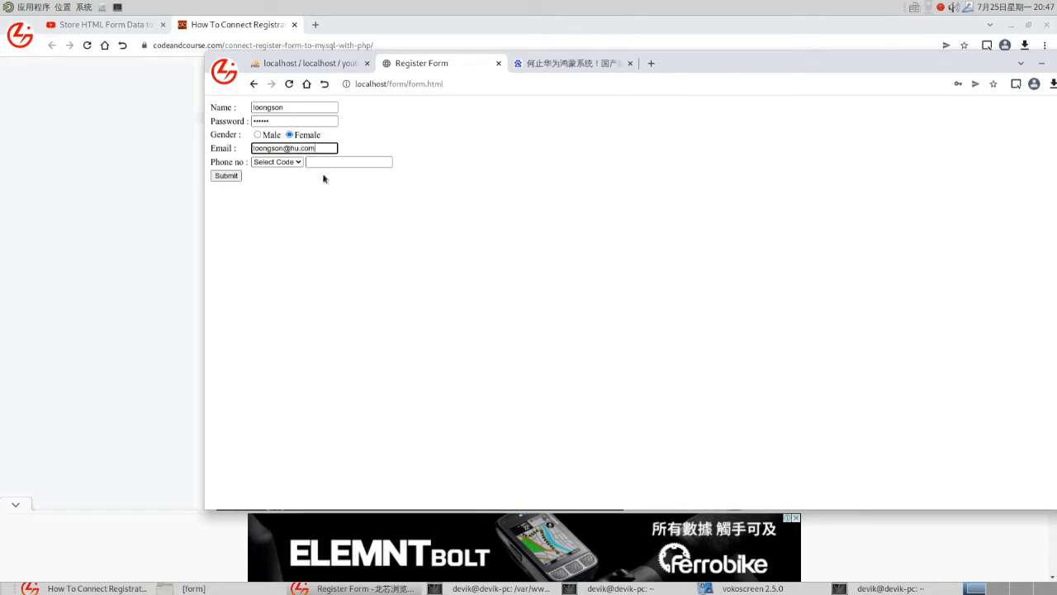
pyautogui.click(349, 162)
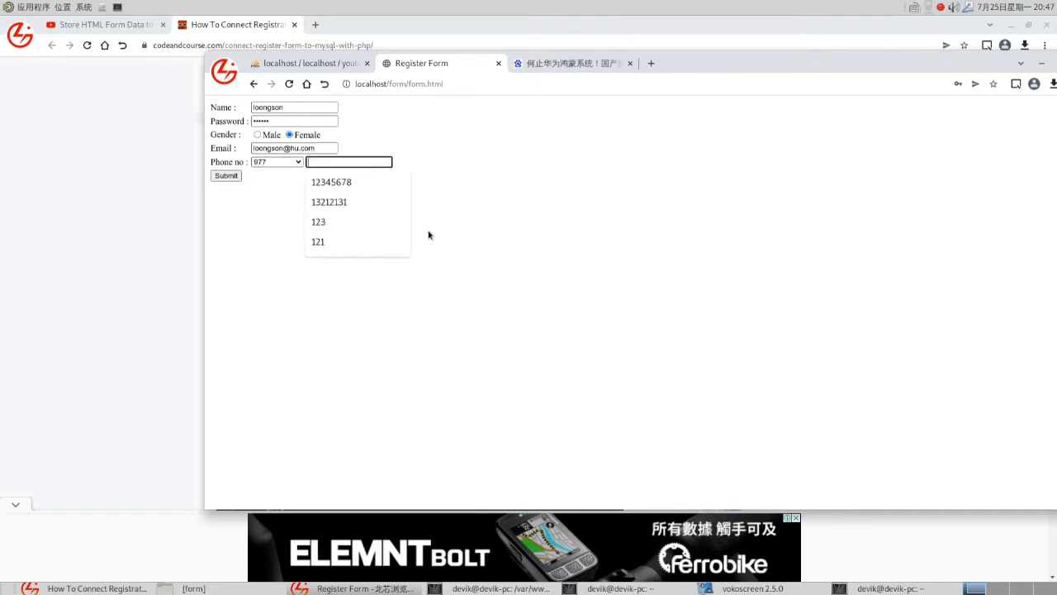
pyautogui.click(330, 182)
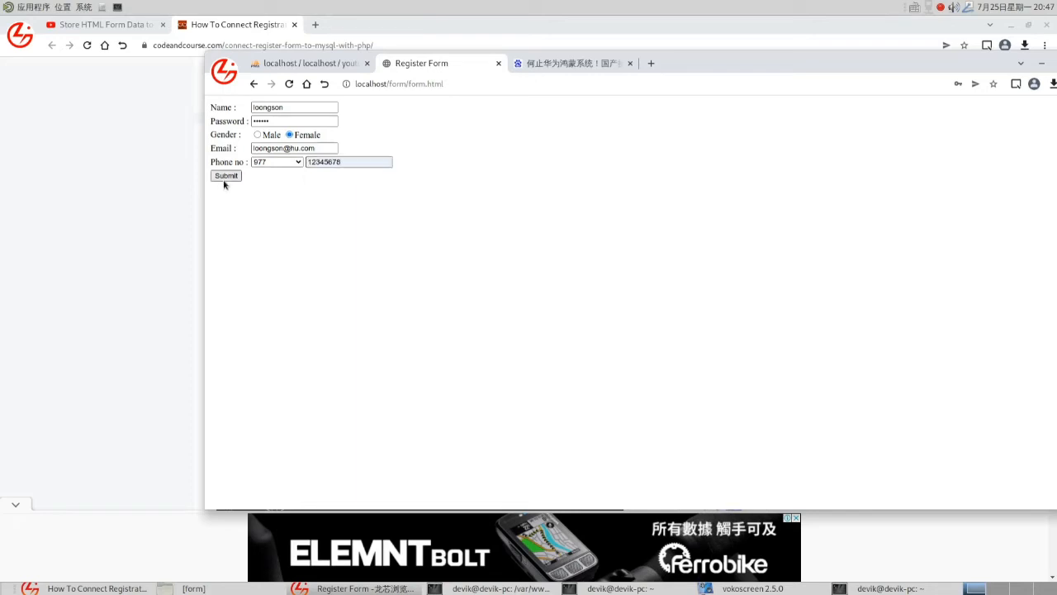
pyautogui.click(225, 175)
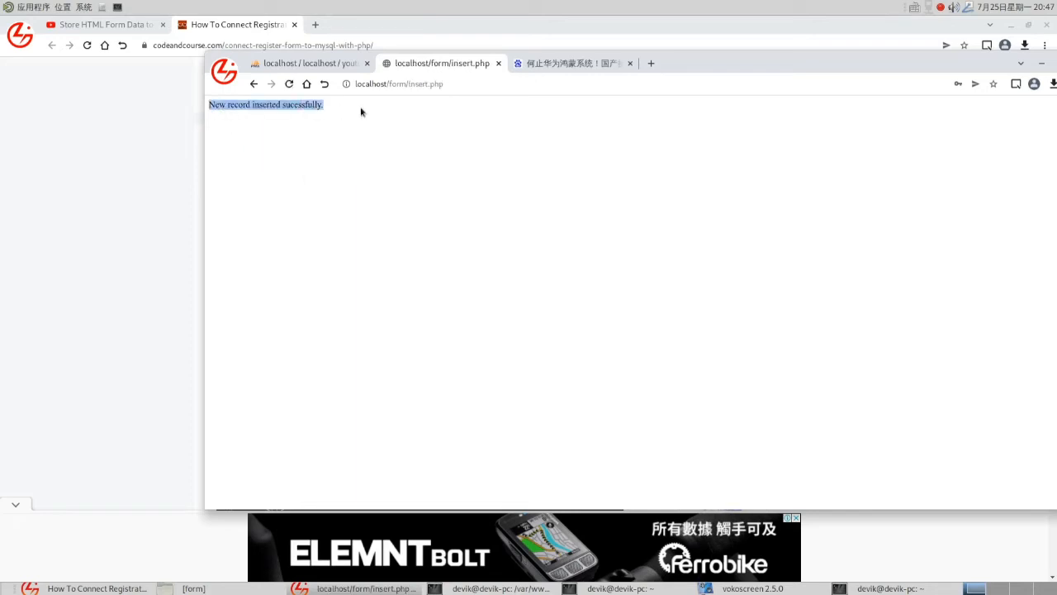
pyautogui.moveTo(350, 81)
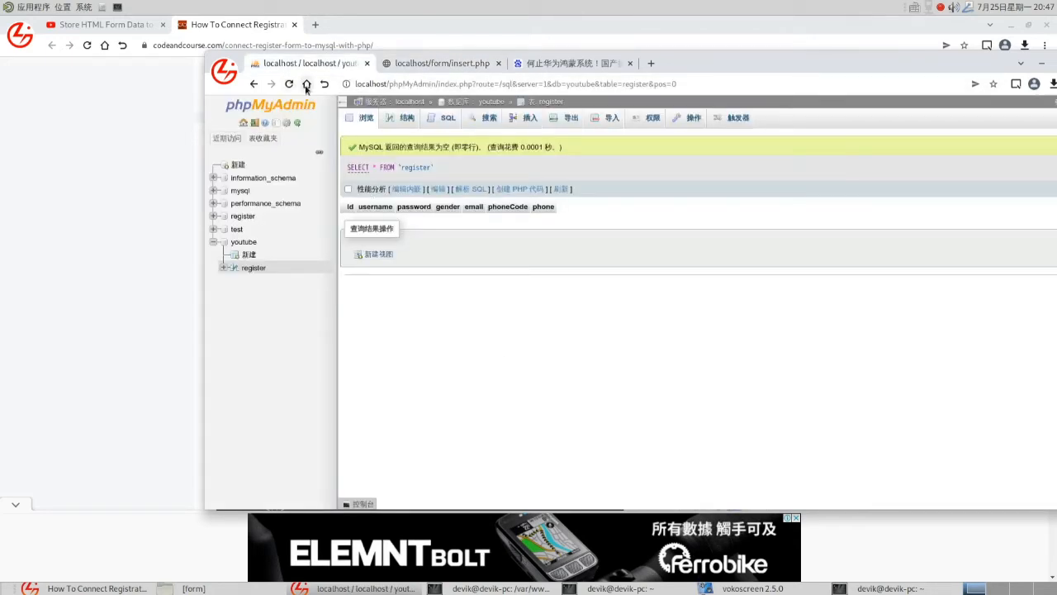
# - Review the newly inserted record in phpMyAdmin's register table, then return to the insert.php result page
pyautogui.click(289, 83)
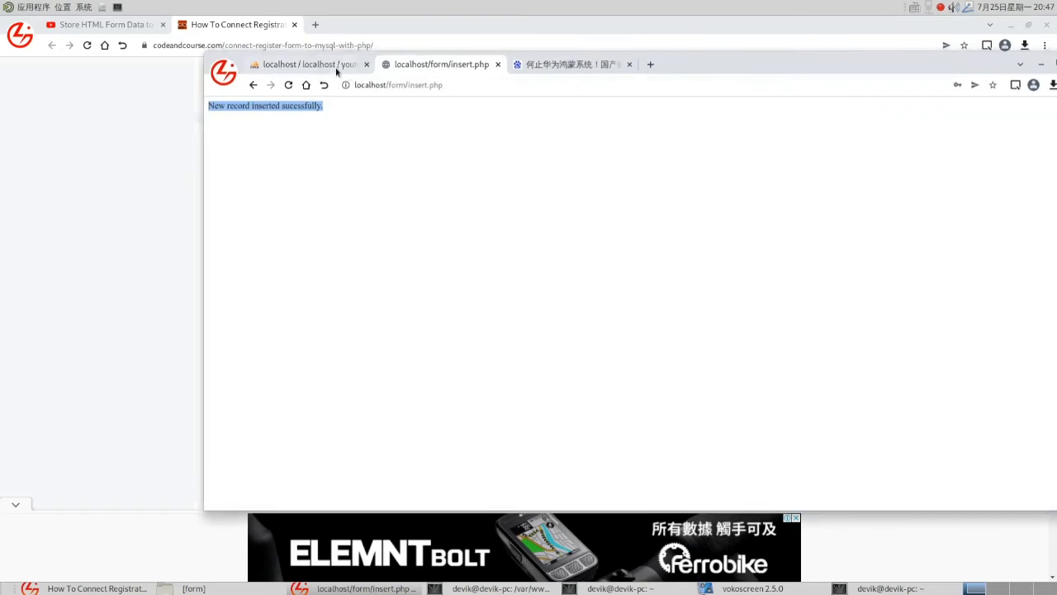
pyautogui.click(305, 62)
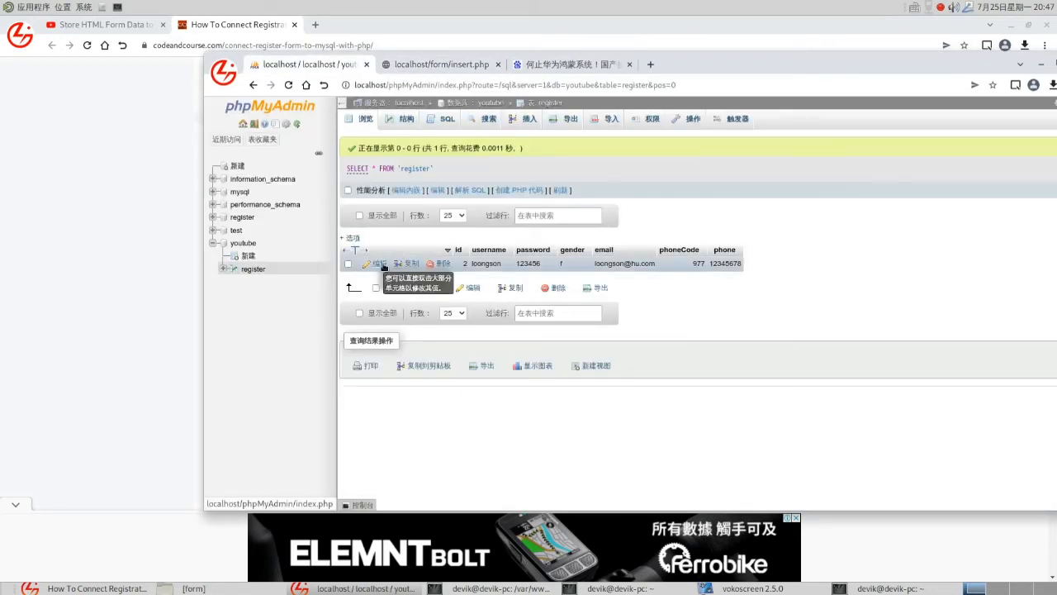
pyautogui.click(374, 263)
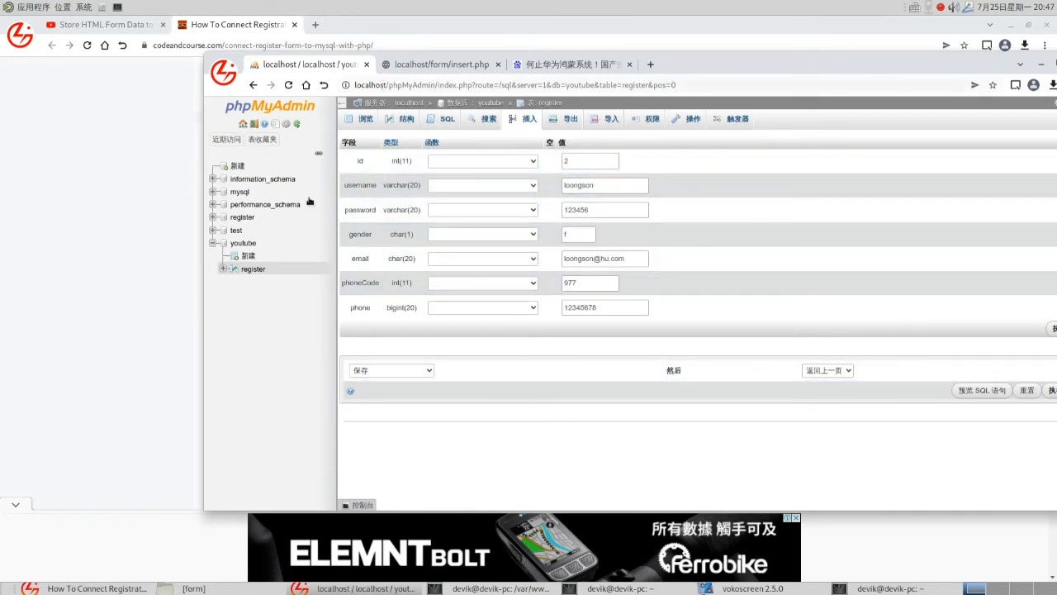
pyautogui.moveTo(255, 84)
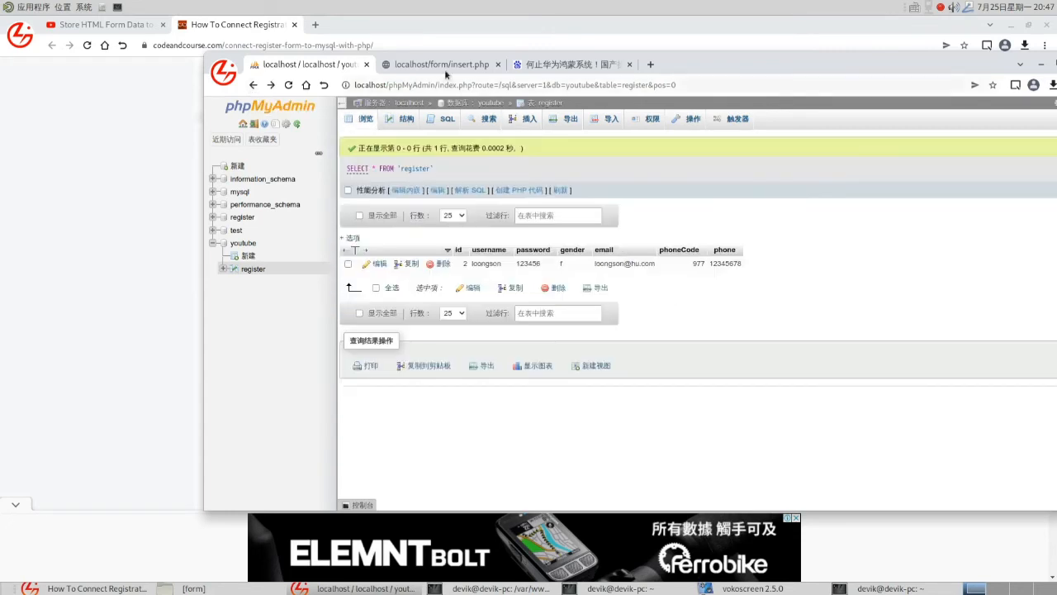
pyautogui.click(442, 63)
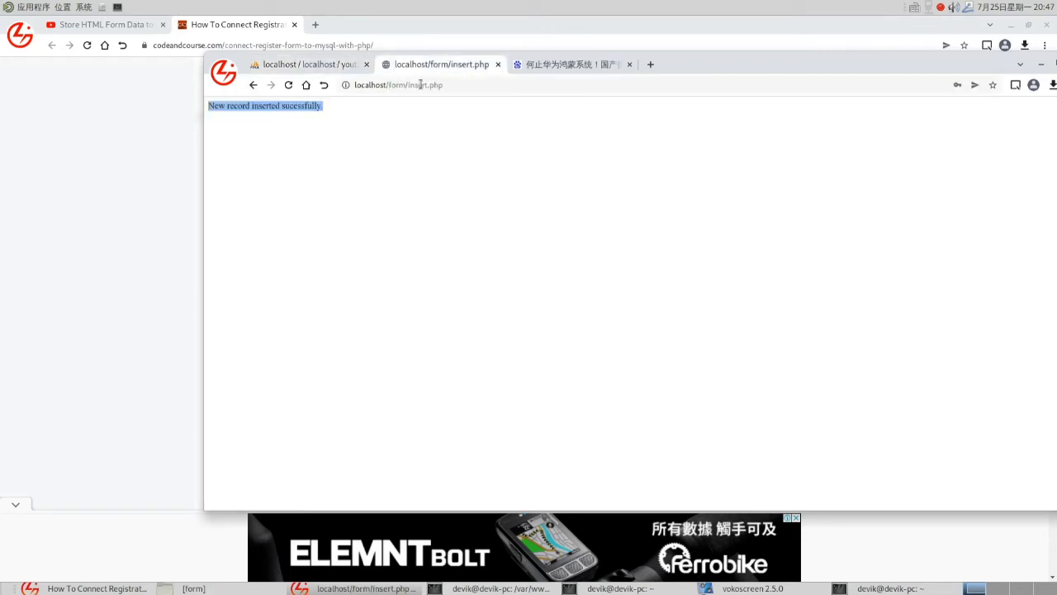
# - Navigate the browser to localhost/form/form.html to load the registration form again
pyautogui.click(426, 85)
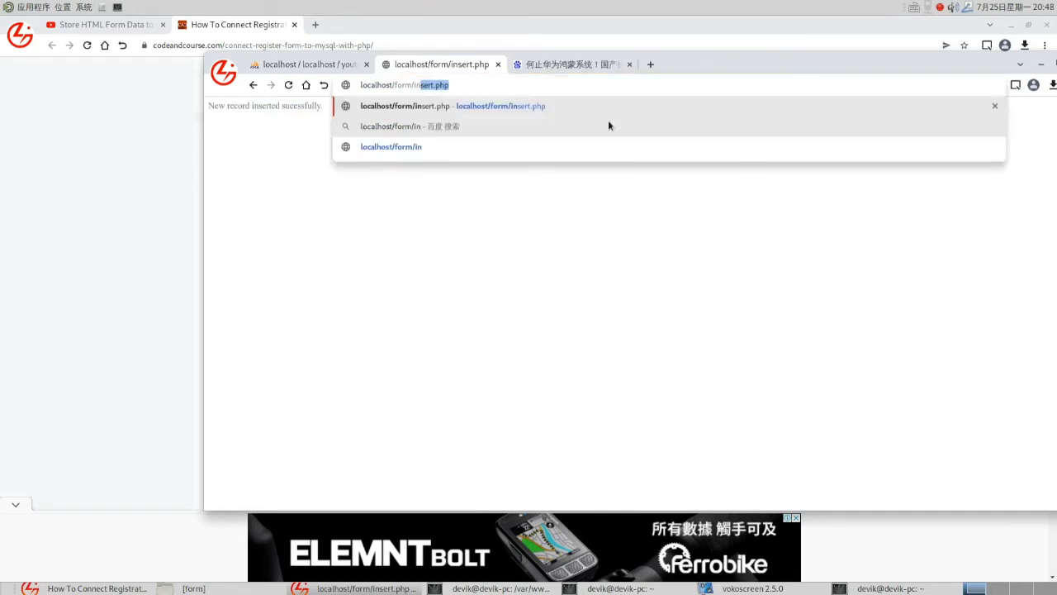
pyautogui.write('index')
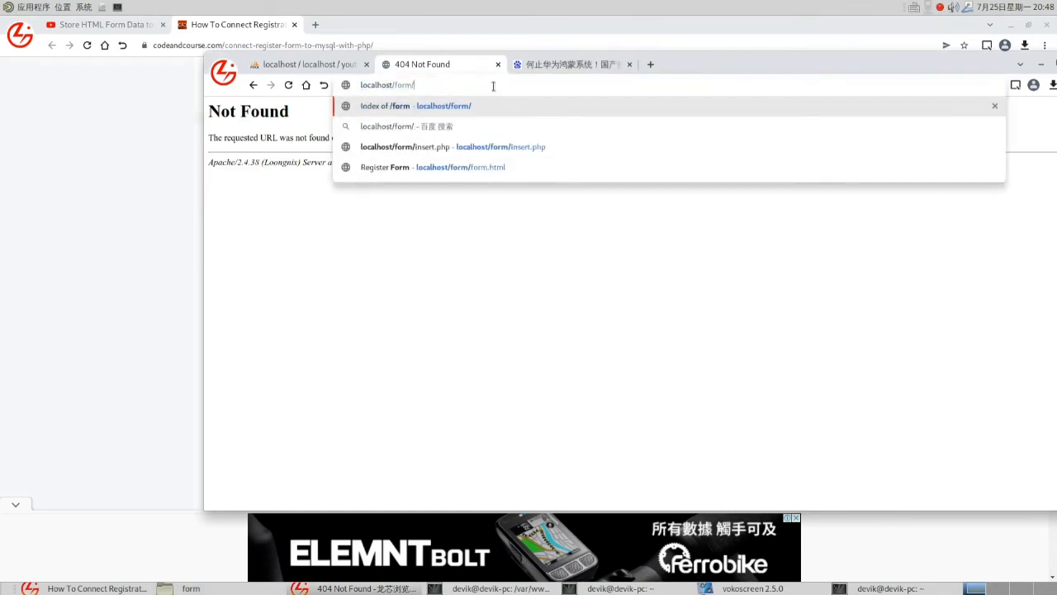
pyautogui.write('form.t')
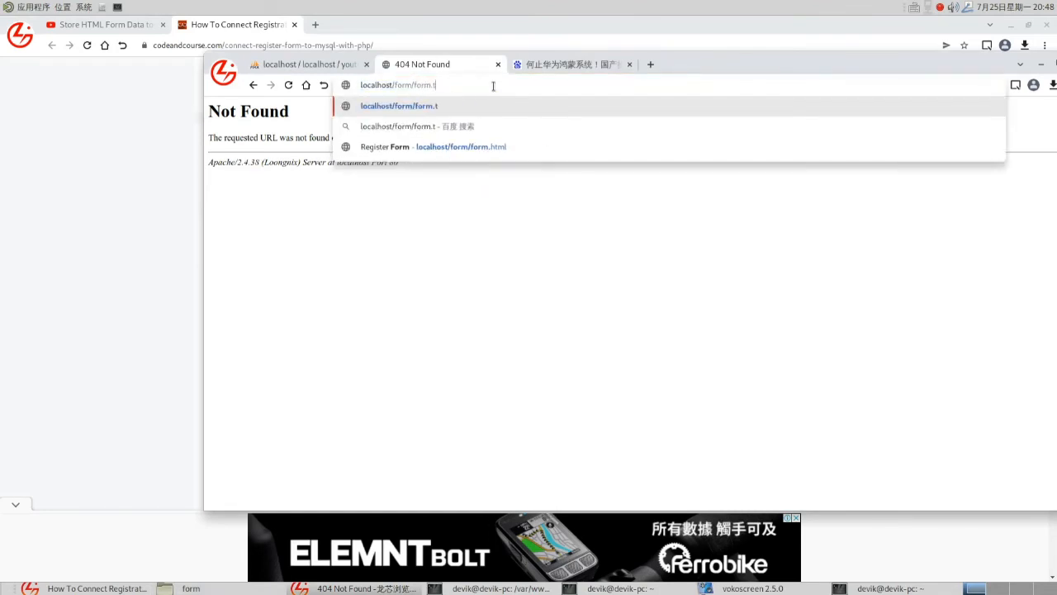
pyautogui.click(460, 145)
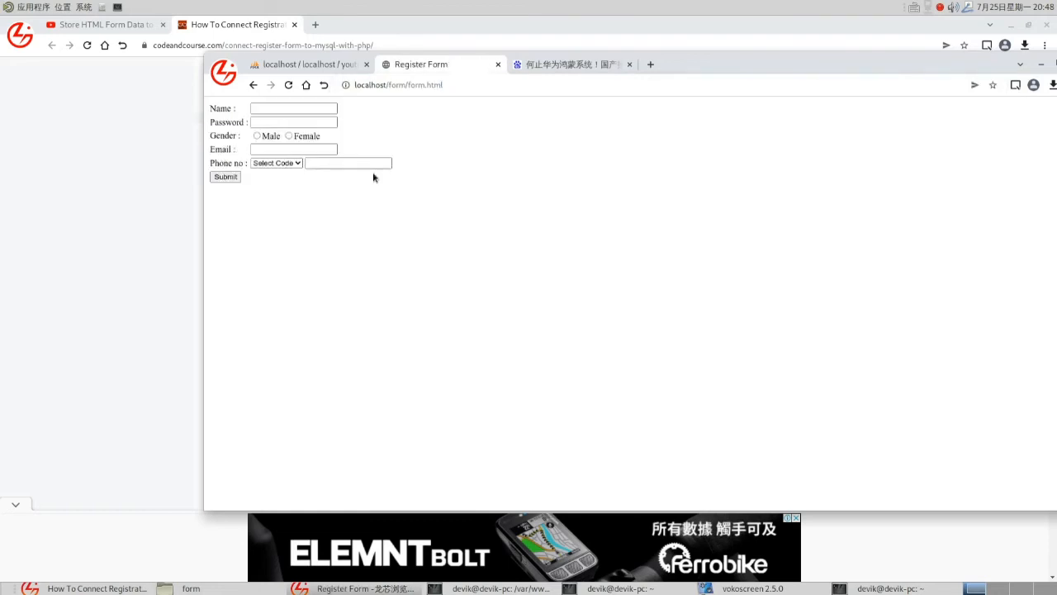
# - Submit a second registration with name zhaoxin, email zhaoxin@1, male, phone 977 3400
pyautogui.click(294, 109)
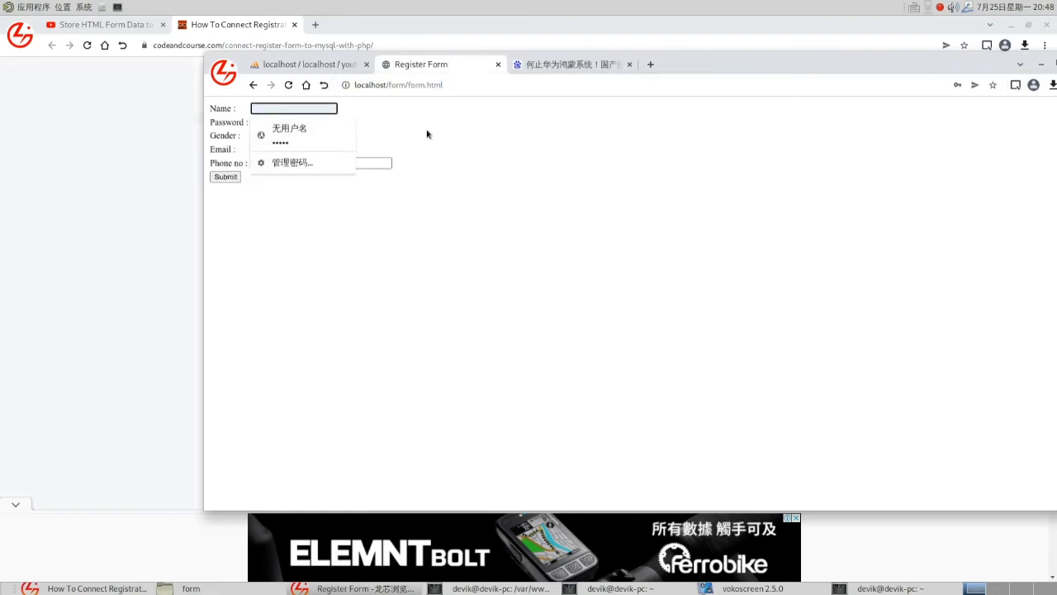
pyautogui.write('zhaoxin')
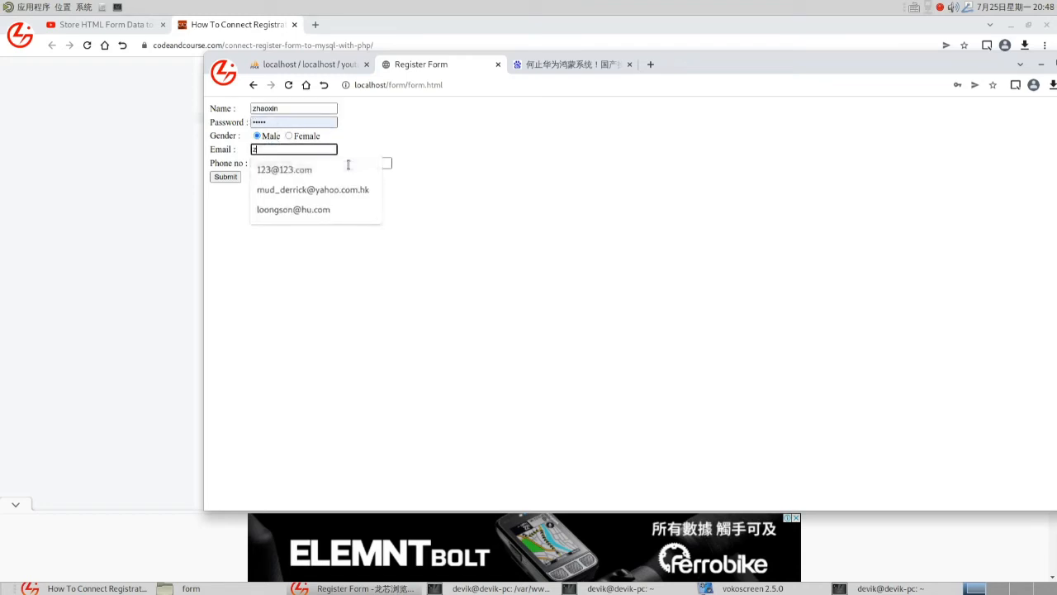
pyautogui.write('zhaoxin@1')
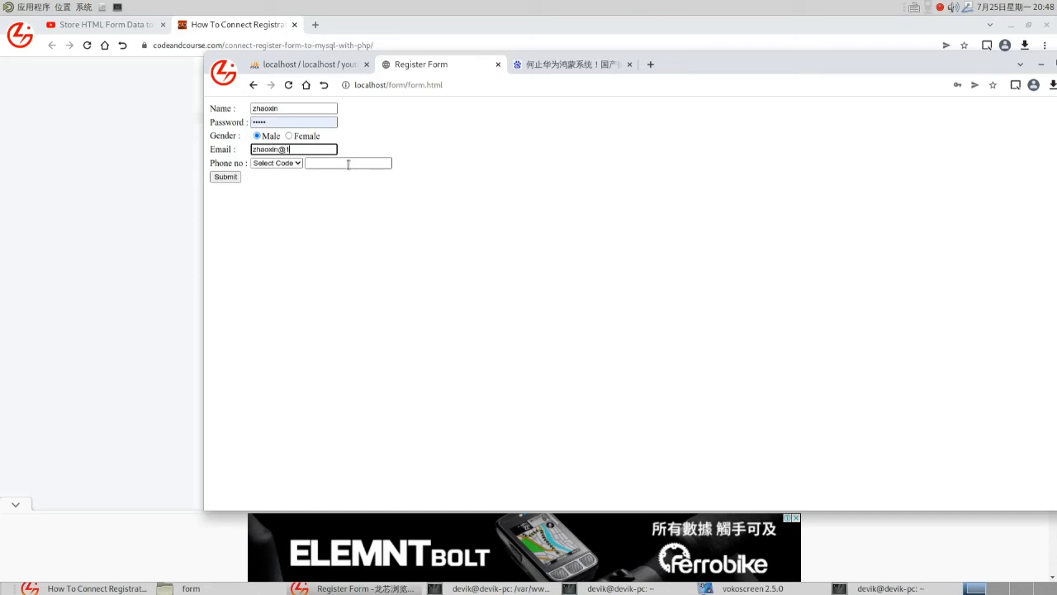
pyautogui.click(346, 163)
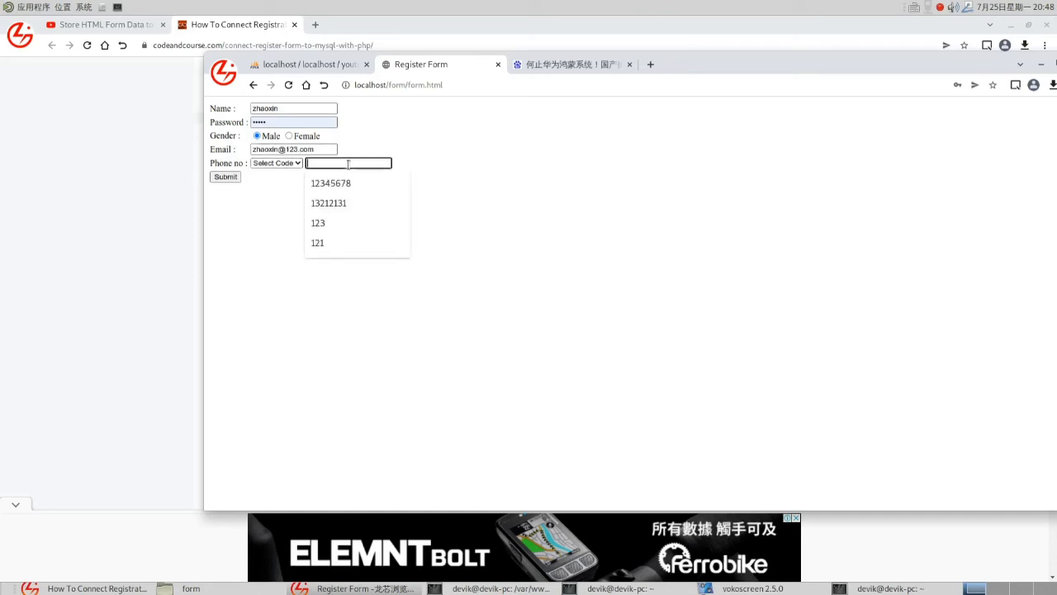
pyautogui.write('34000')
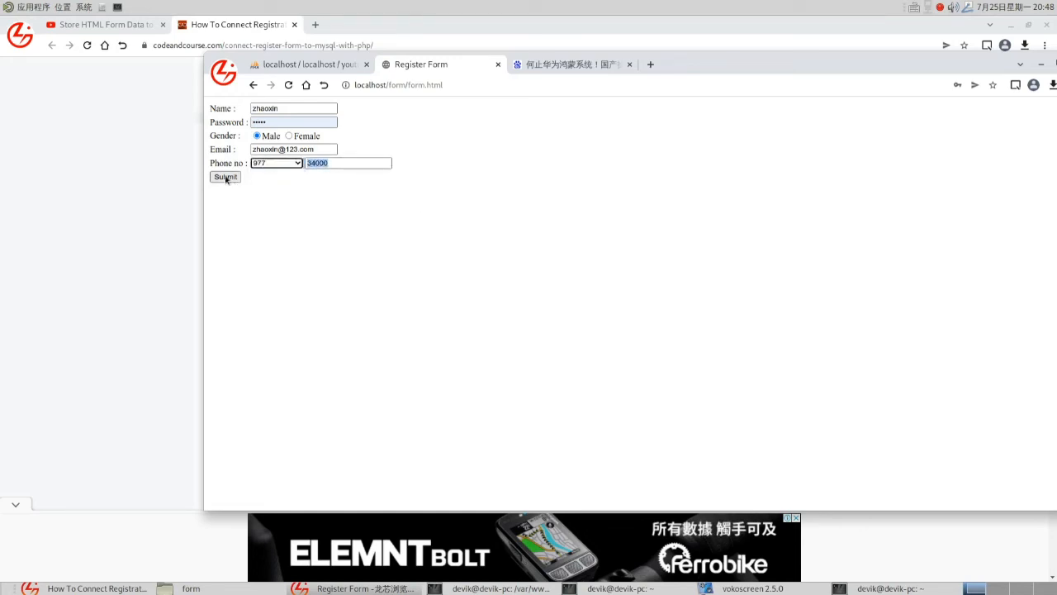
pyautogui.click(224, 176)
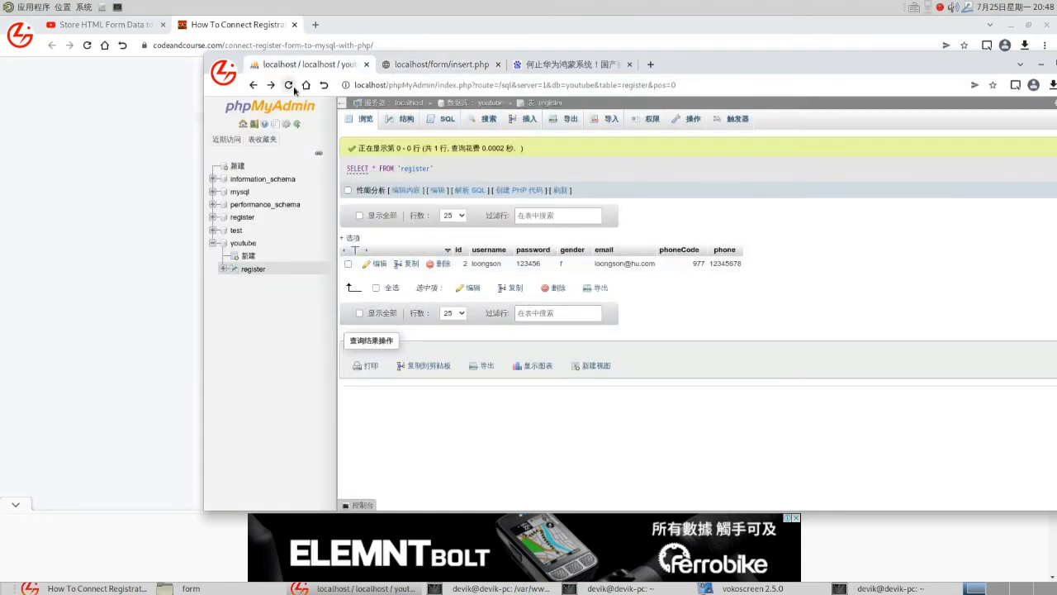
# - Refresh the register table, submit another registration reusing the email with phone code 977, and reload to see three records
pyautogui.click(289, 85)
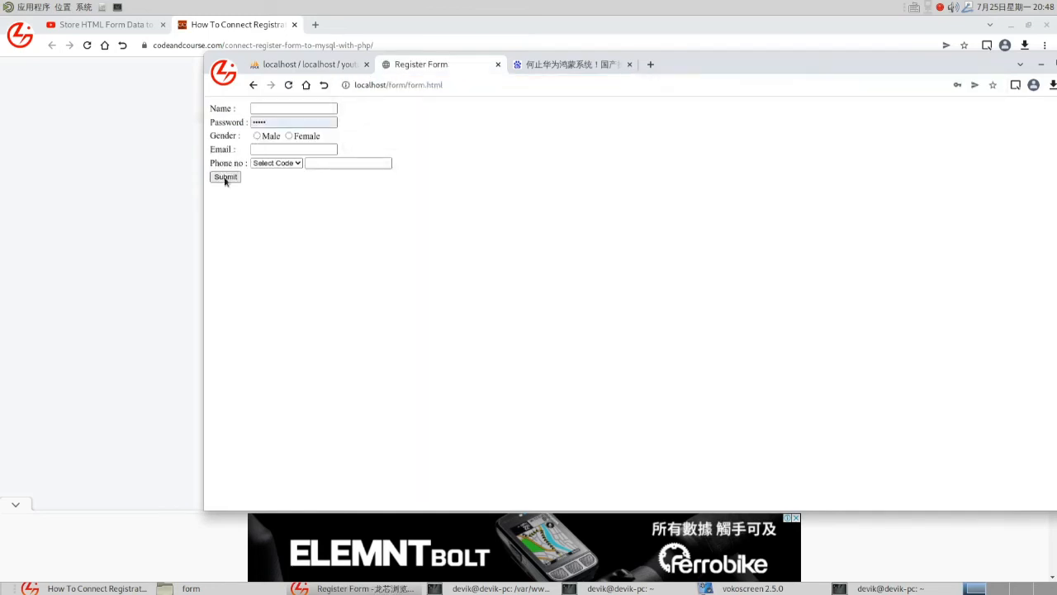
pyautogui.click(225, 176)
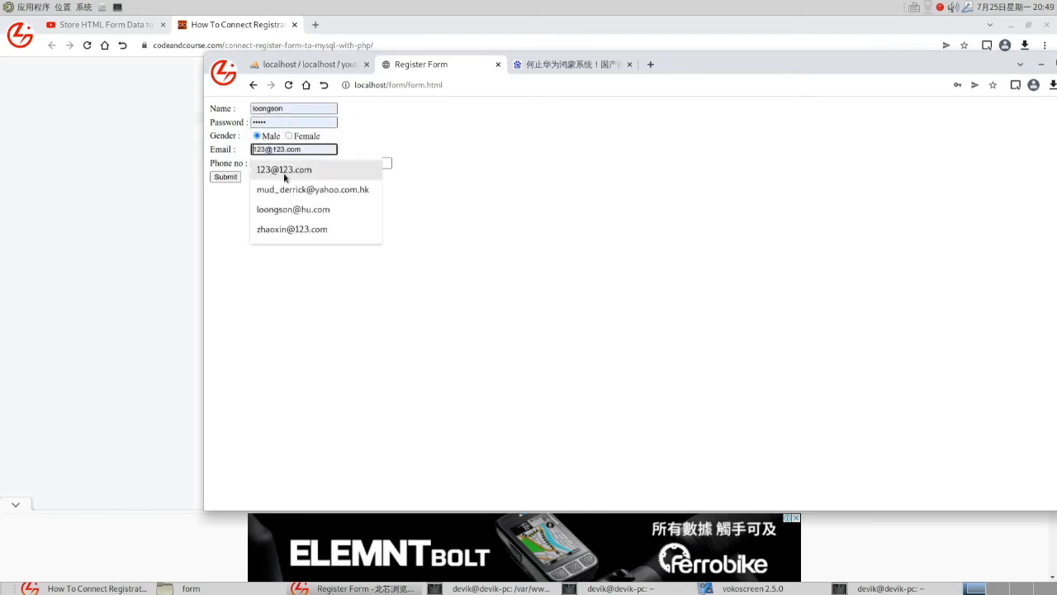
pyautogui.click(278, 164)
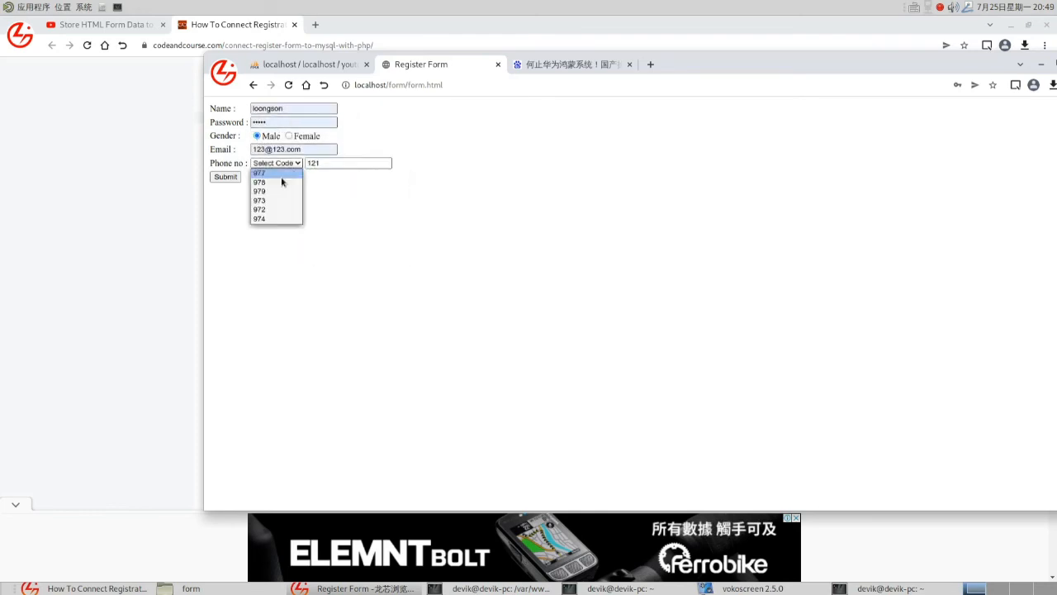
pyautogui.click(225, 175)
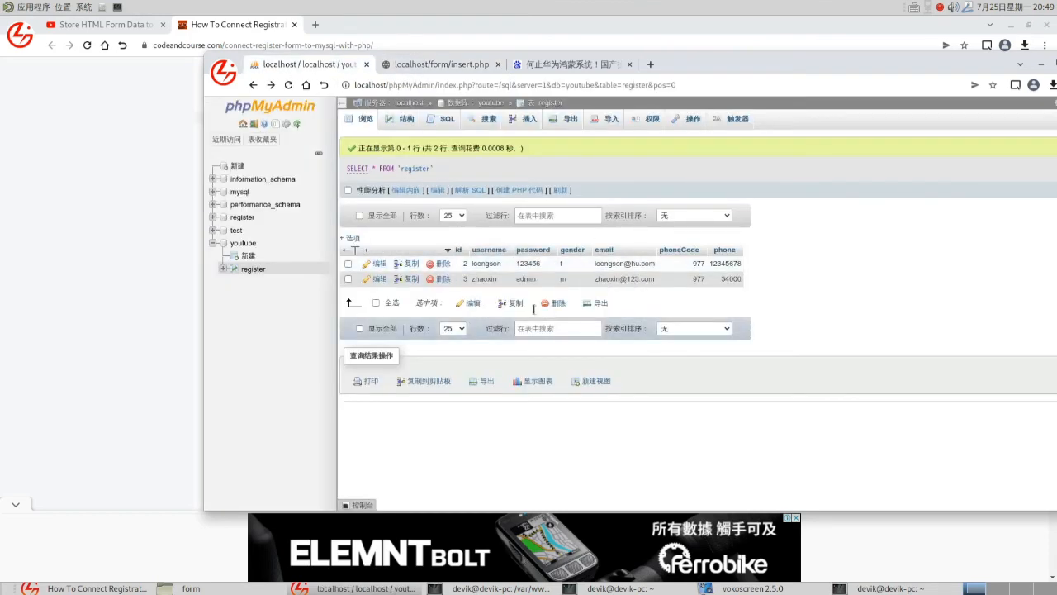
pyautogui.click(557, 302)
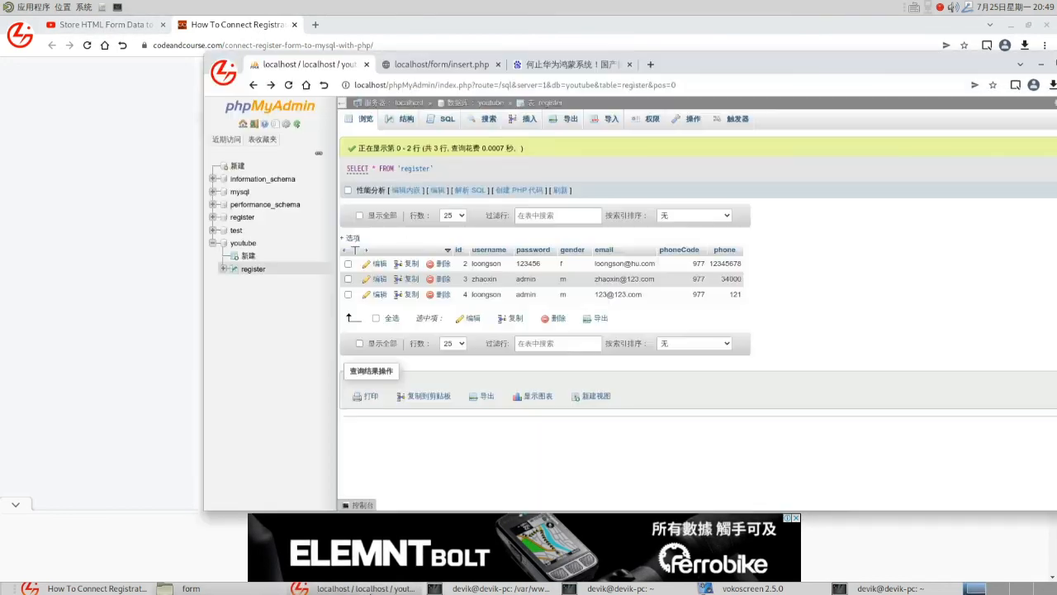
# - Return to the insert.php result page and bring up the form folder window
pyautogui.click(443, 64)
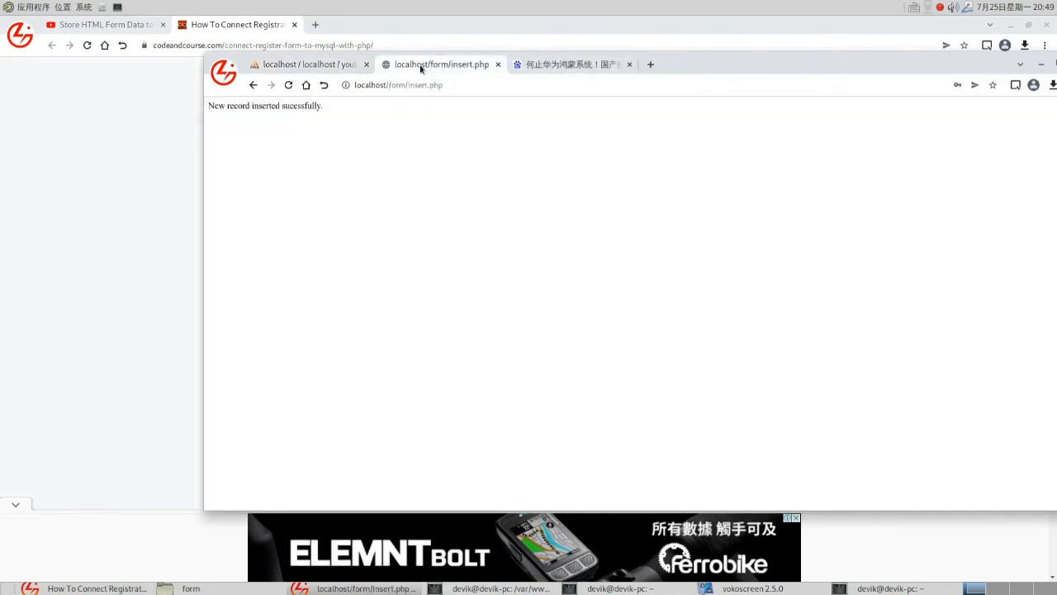
pyautogui.click(398, 84)
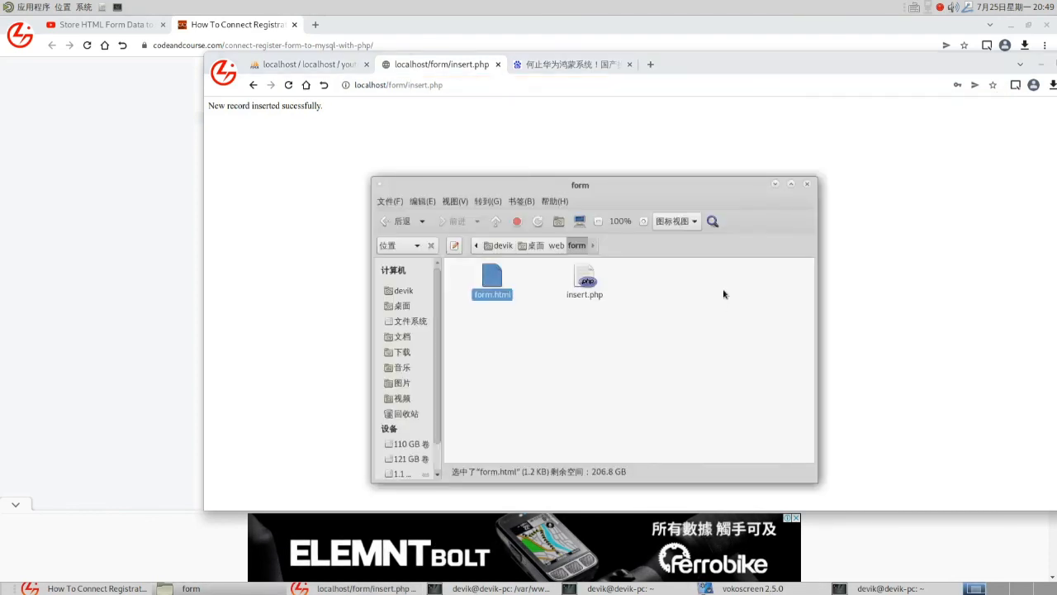
# - Open insert.php from the form folder in the Pluma editor
pyautogui.click(585, 277)
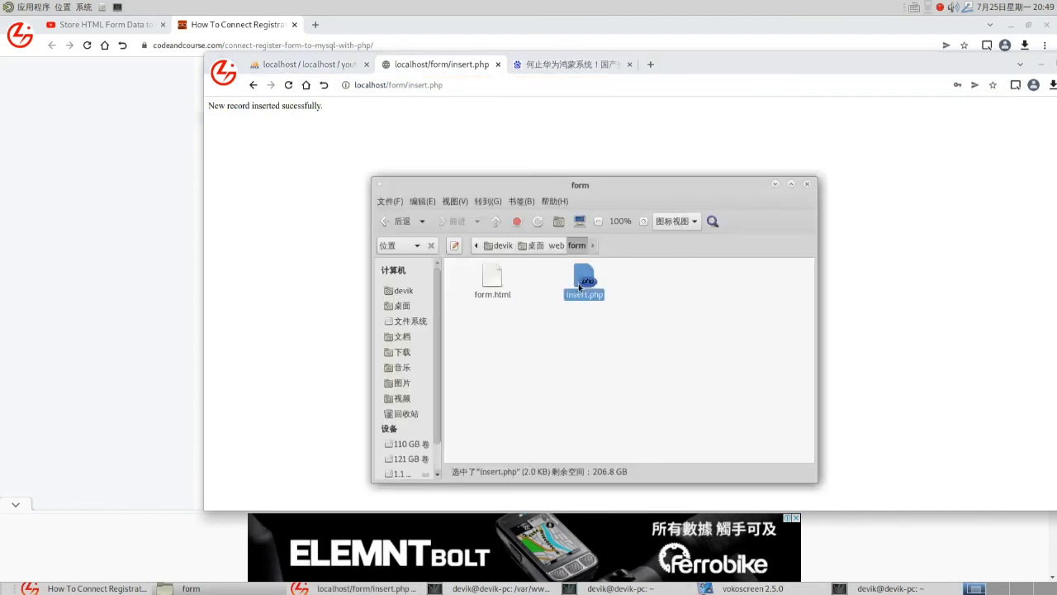
pyautogui.doubleClick(585, 281)
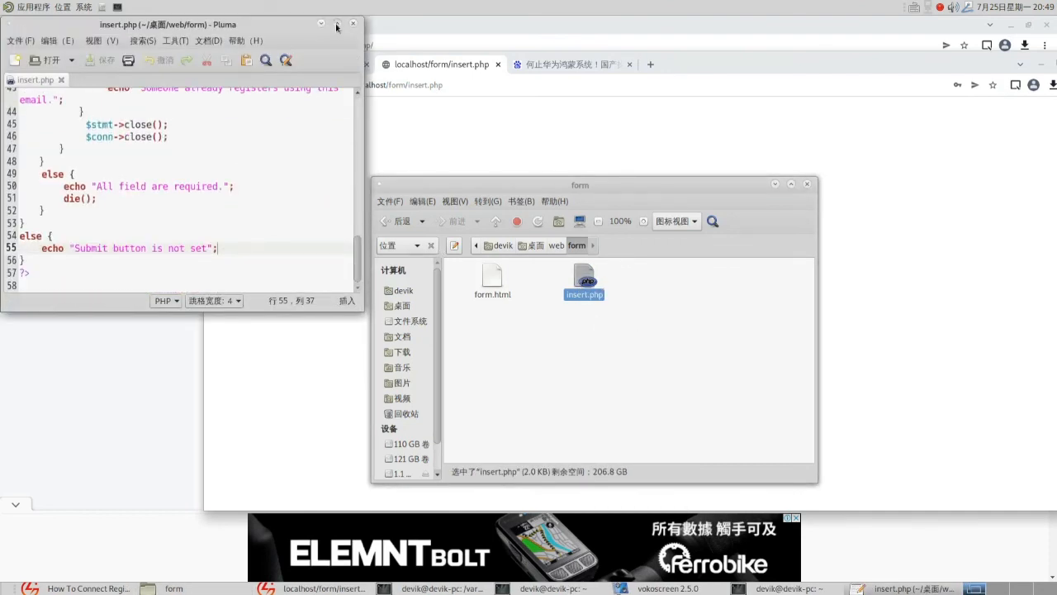
# - Maximize Pluma and highlight the 'Someone already registers using this email.' message in insert.php
pyautogui.click(337, 23)
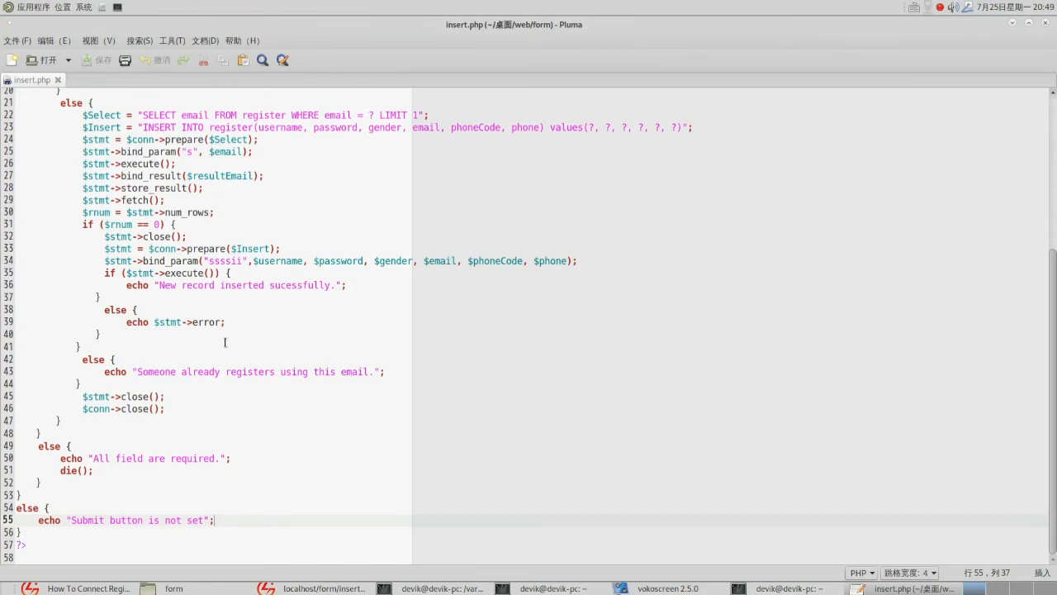
pyautogui.moveTo(316, 385)
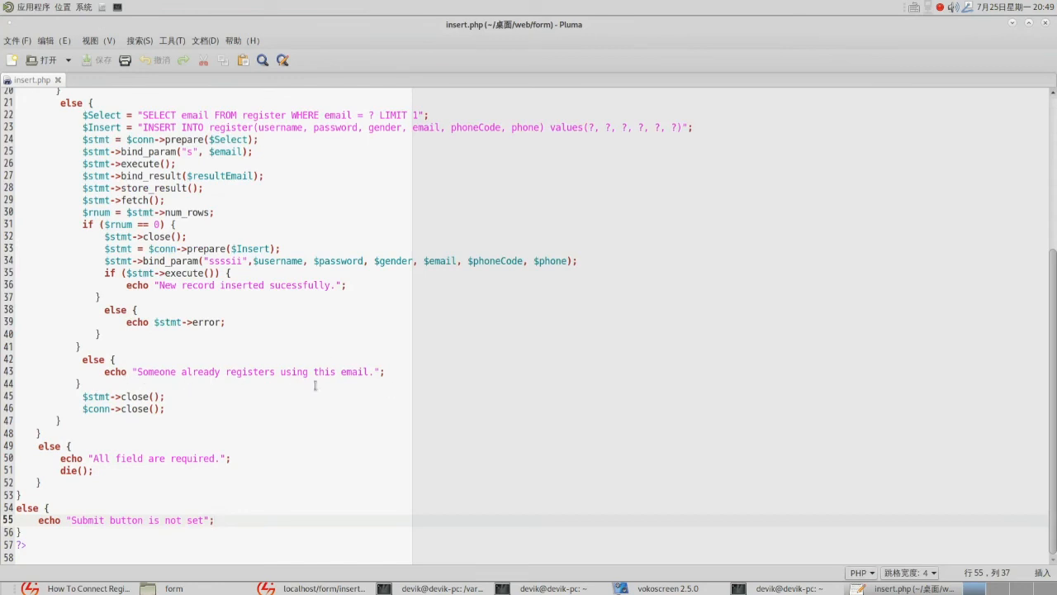
pyautogui.moveTo(140, 372); pyautogui.dragTo(372, 371)
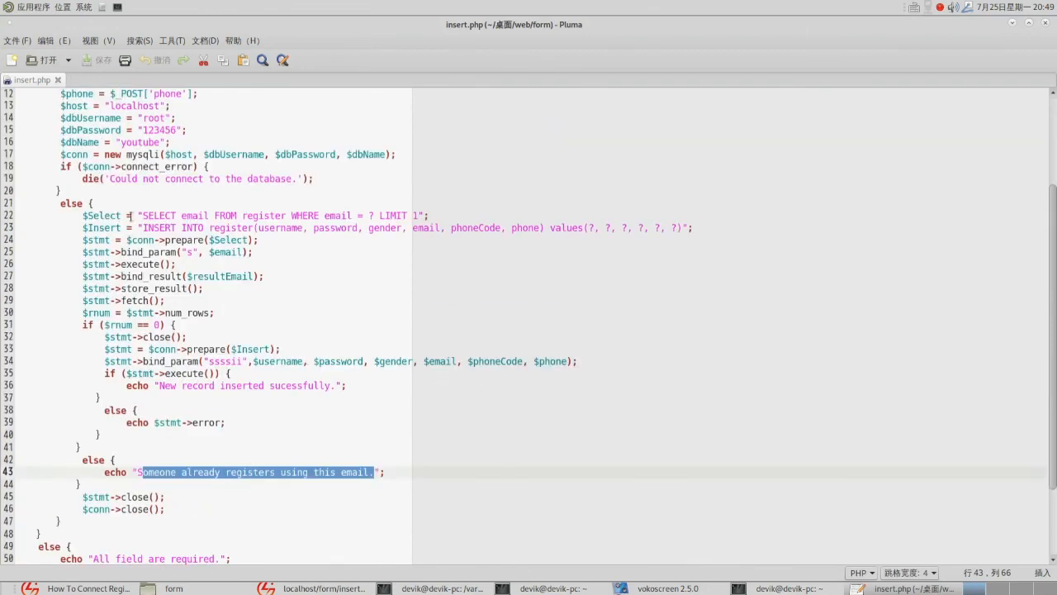
pyautogui.moveTo(631, 240)
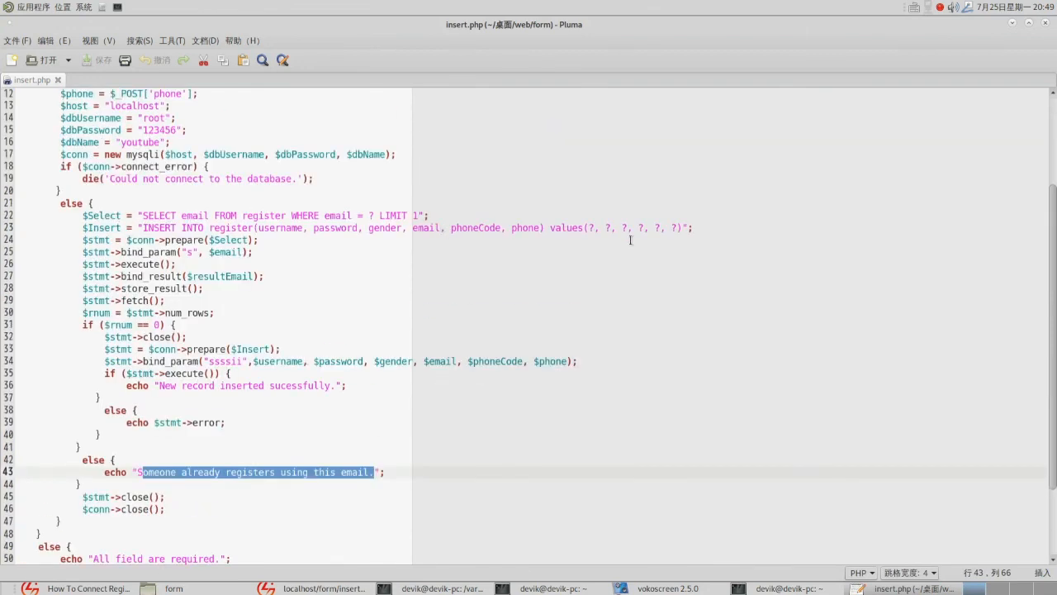